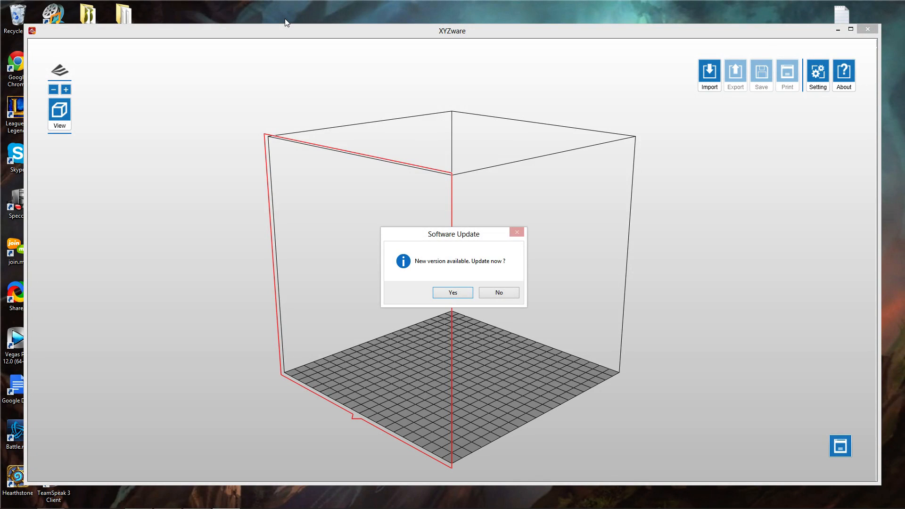
mouse_move(498, 292)
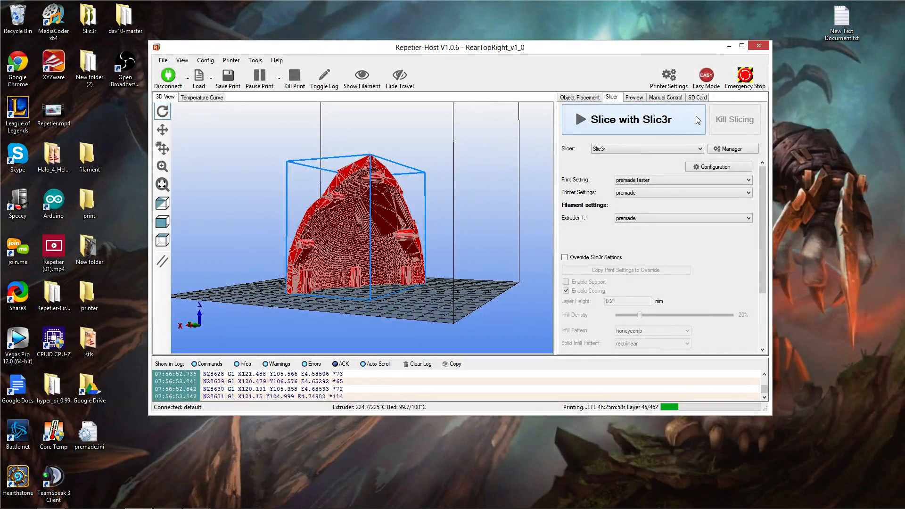
mouse_move(709, 111)
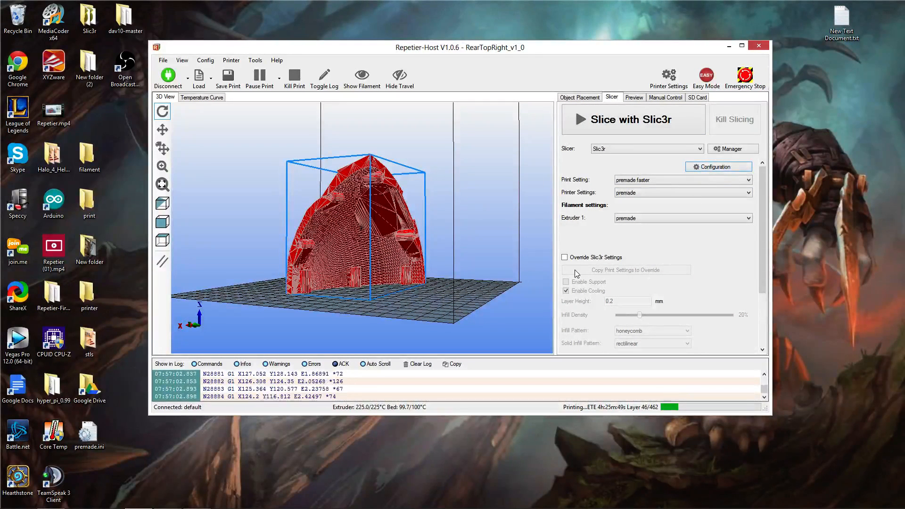
Launch the Slic3r configuration window from the Slicer tab.
left_click(664, 97)
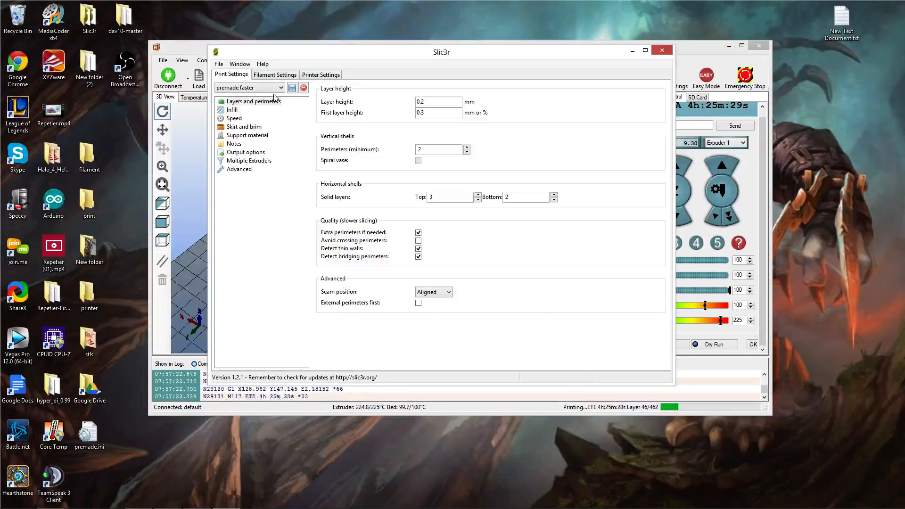
left_click(252, 101)
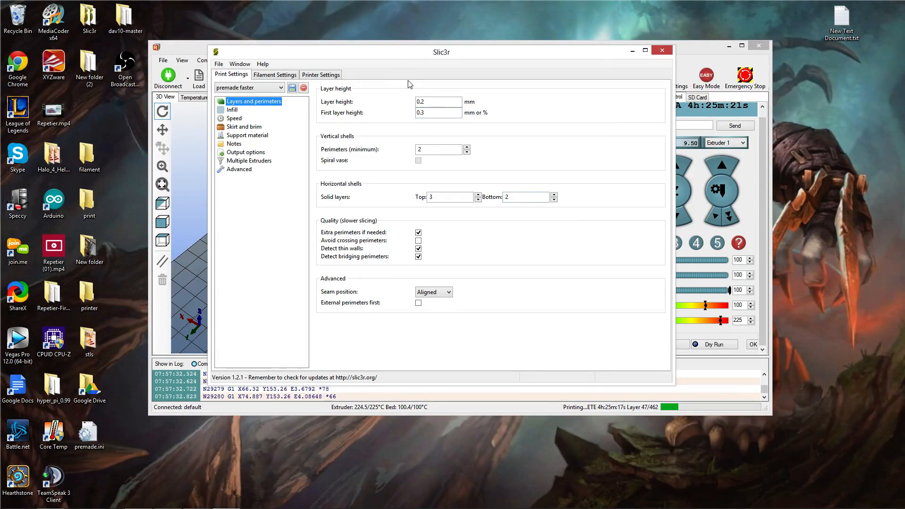
mouse_move(438, 102)
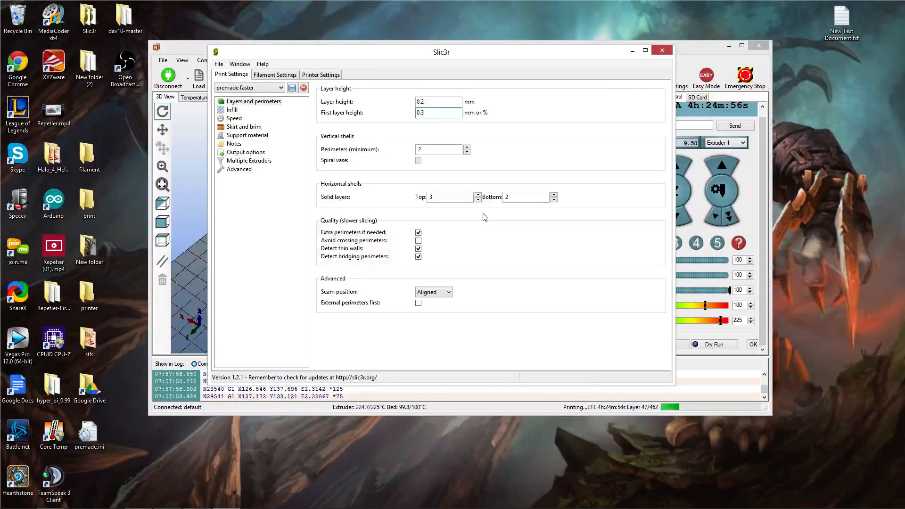
left_click(448, 197)
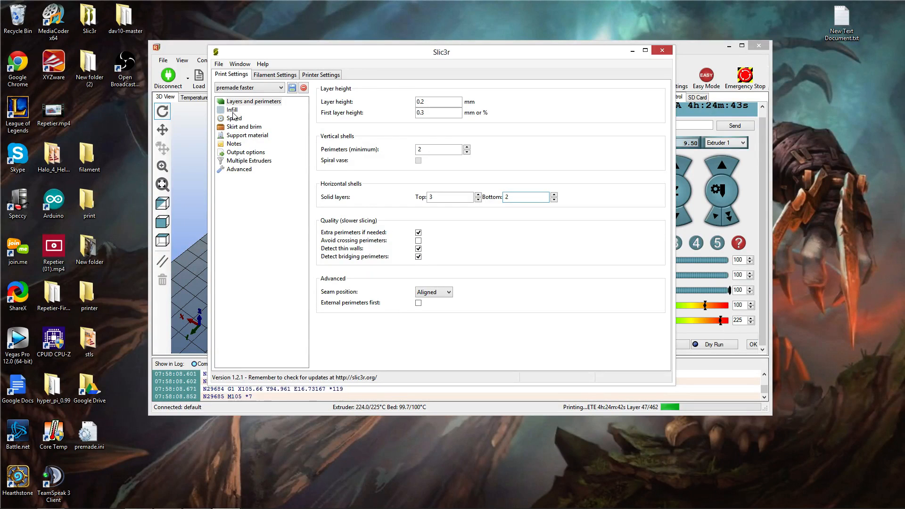
Review infill keeping 10% density and honeycomb pattern, then move on to the speed page.
left_click(233, 109)
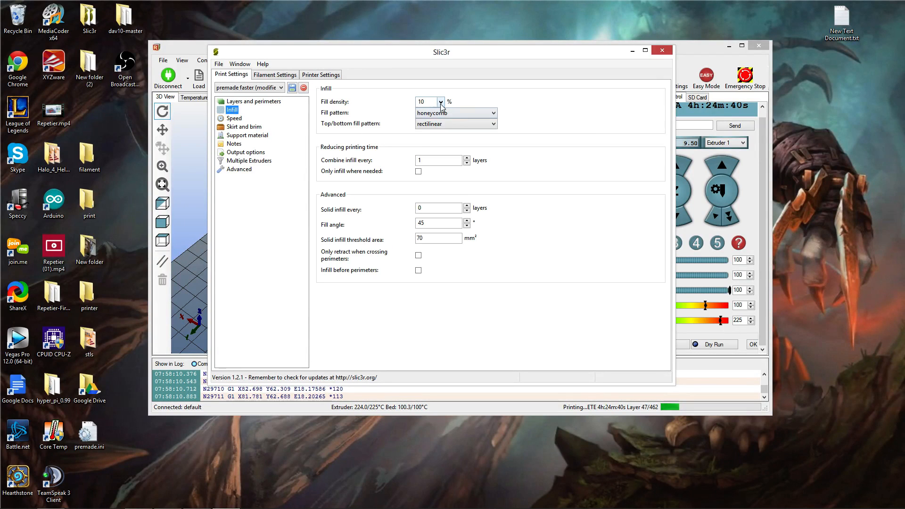
left_click(440, 102)
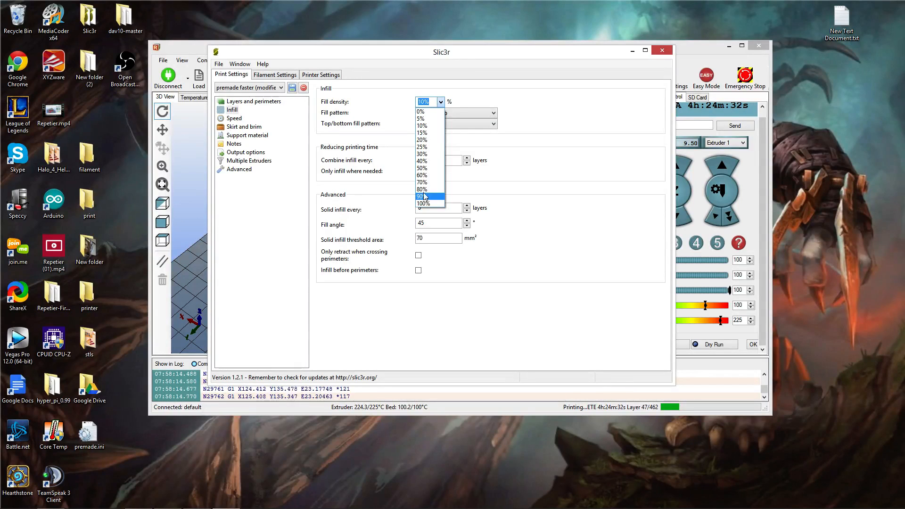
left_click(454, 112)
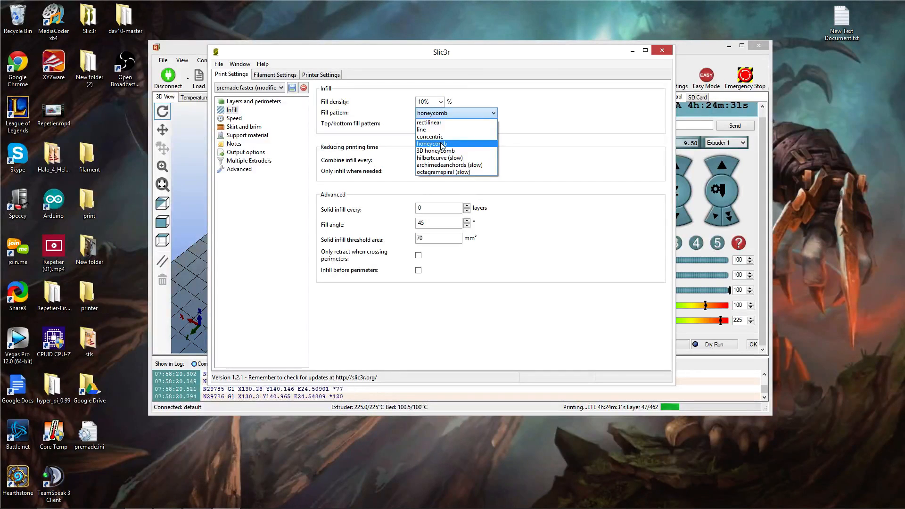
left_click(455, 123)
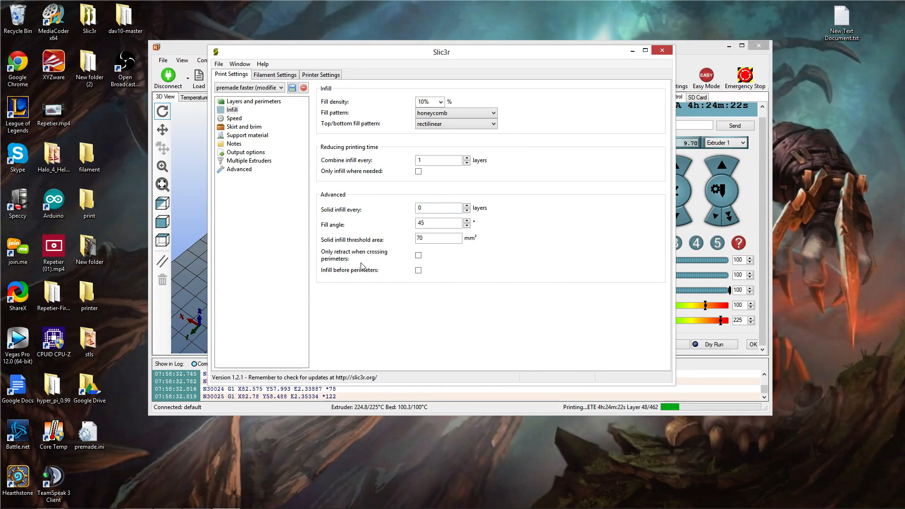
left_click(234, 117)
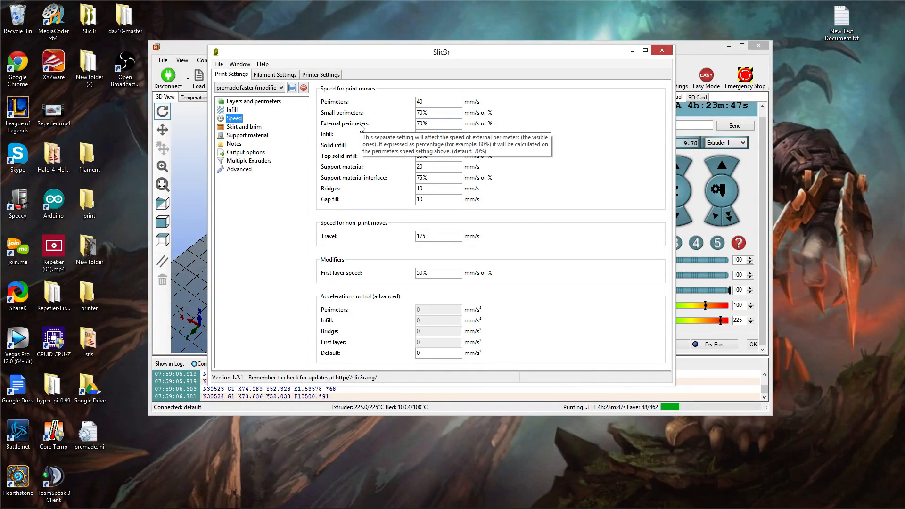
mouse_move(551, 133)
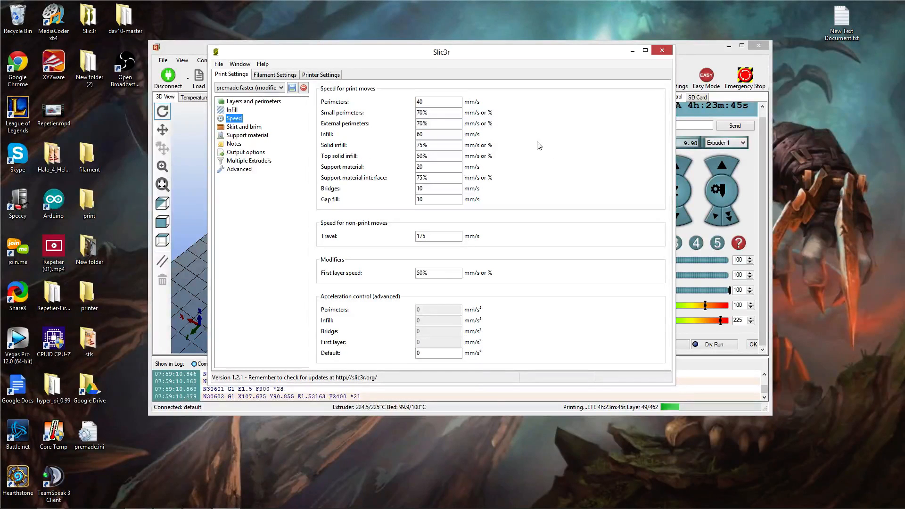
mouse_move(438, 102)
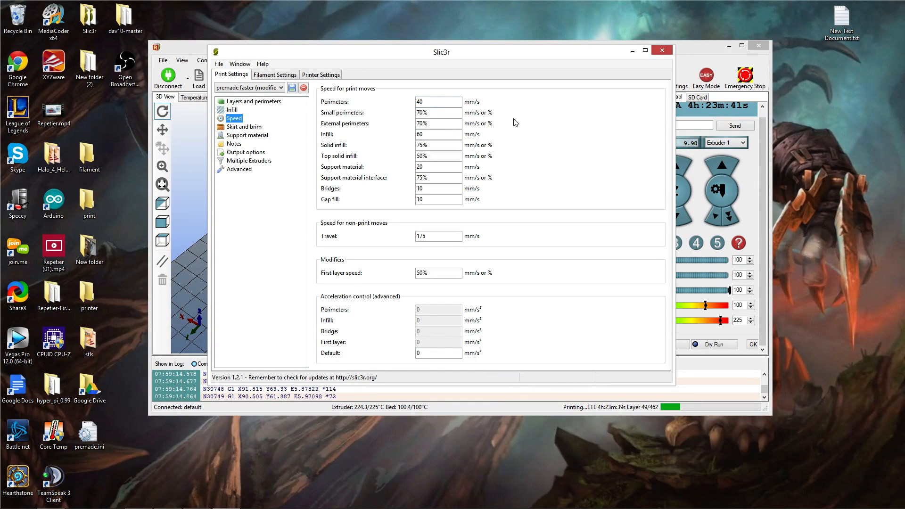
mouse_move(438, 134)
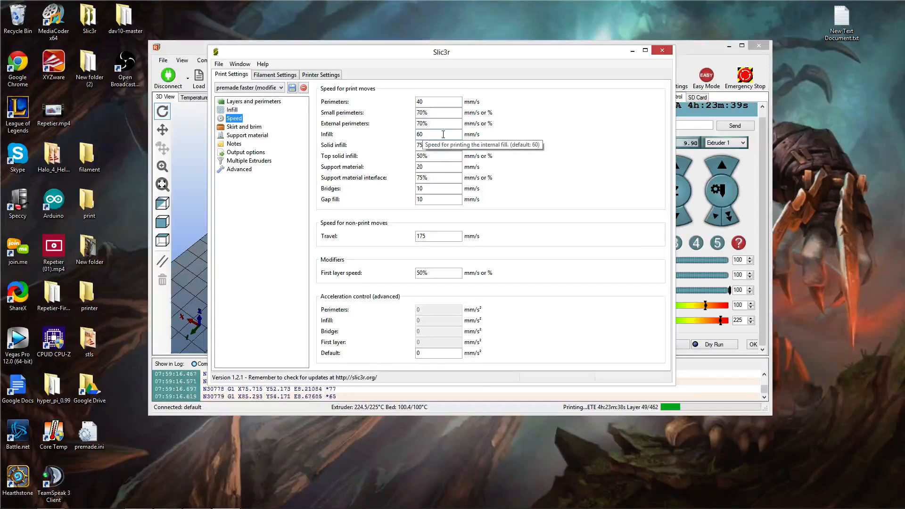
mouse_move(592, 185)
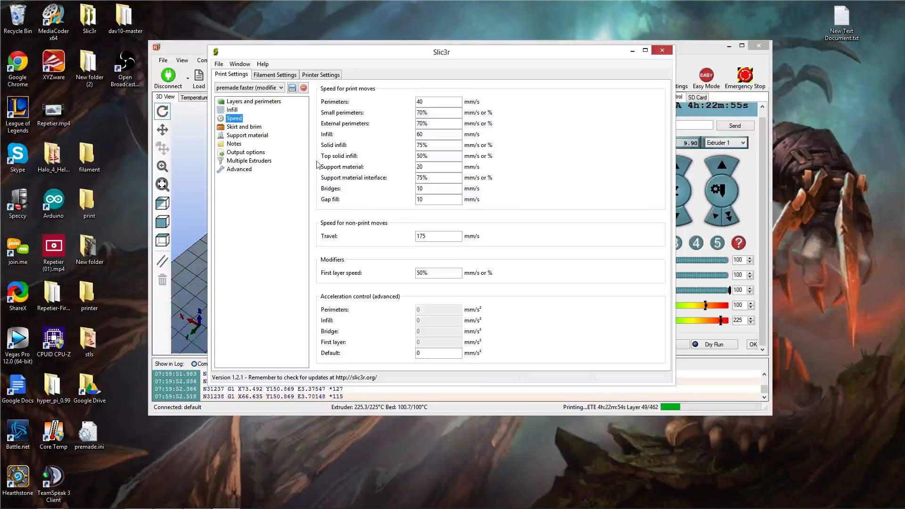
mouse_move(378, 157)
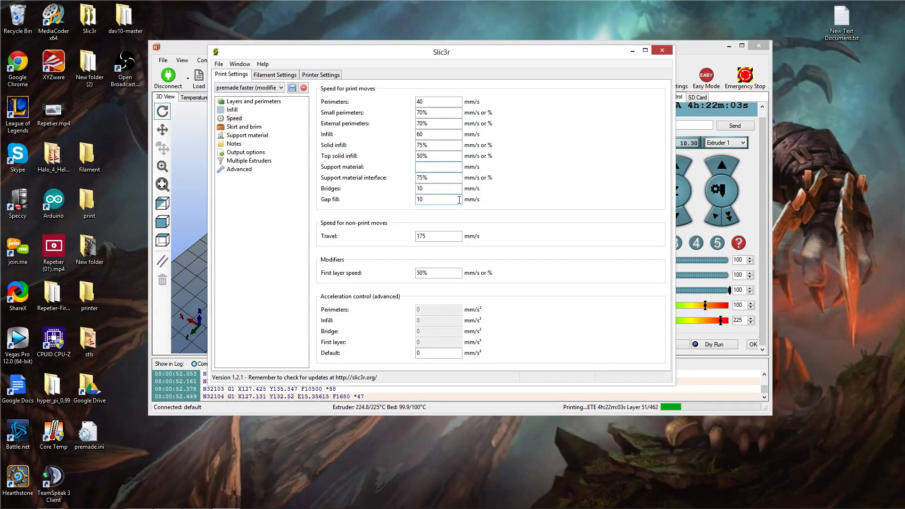
type("30")
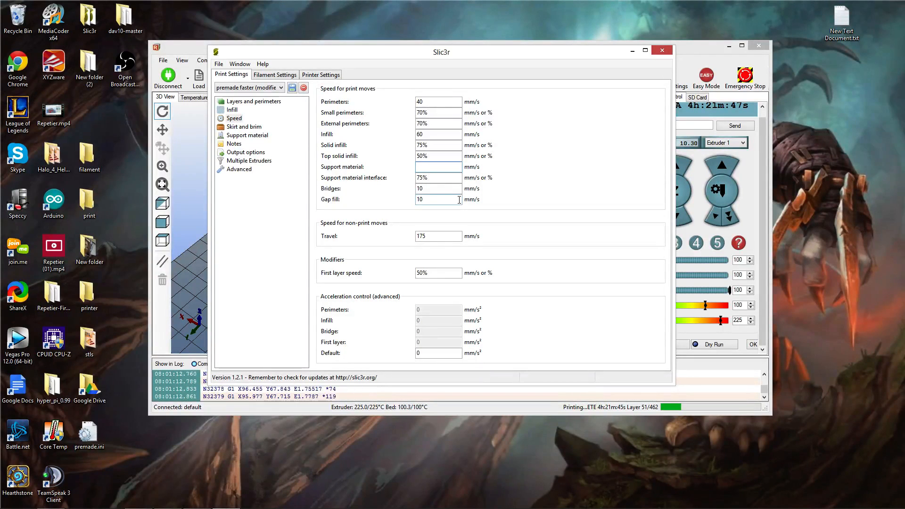
type("20")
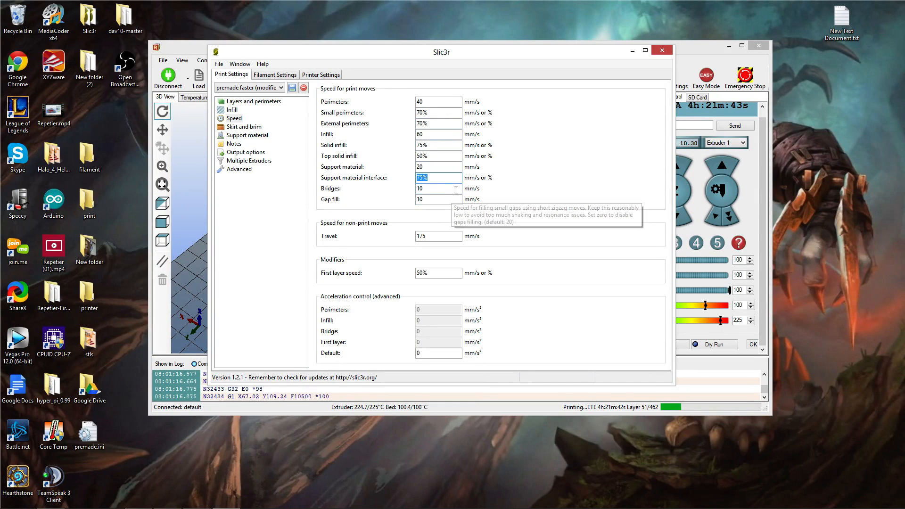
mouse_move(437, 189)
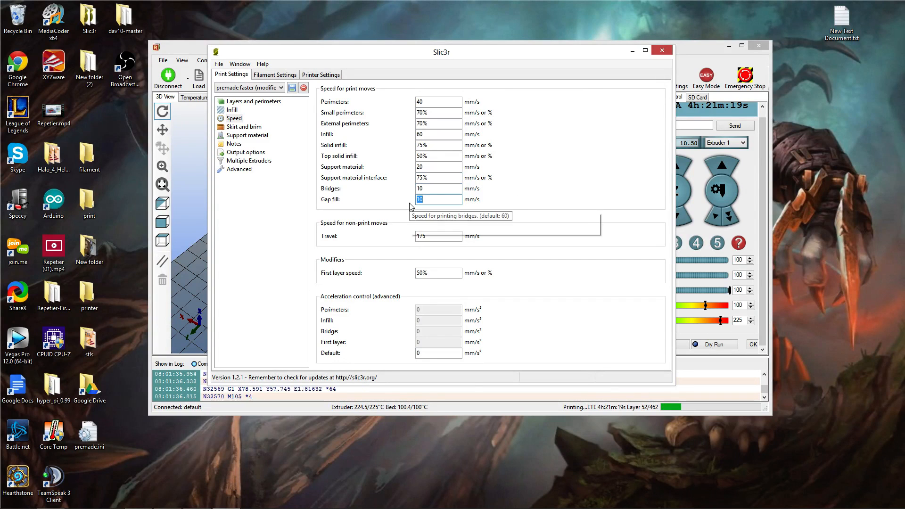
mouse_move(513, 121)
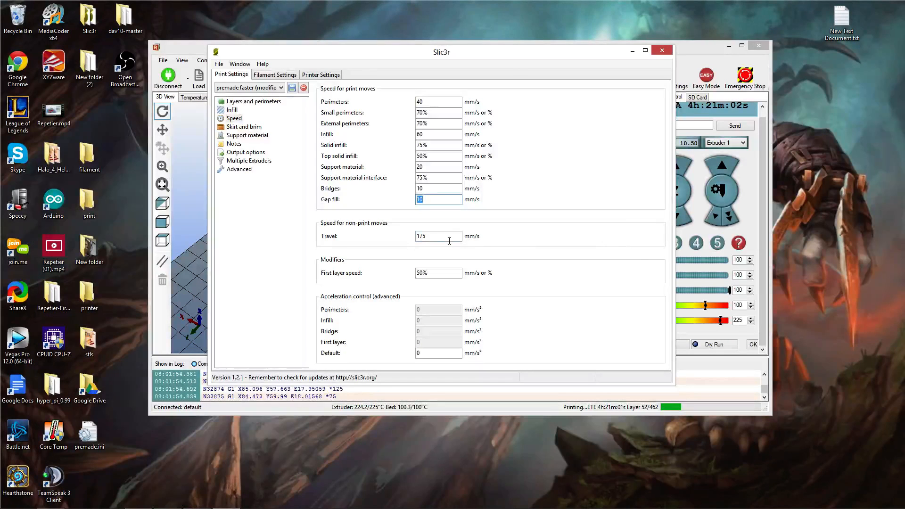
left_click(438, 236)
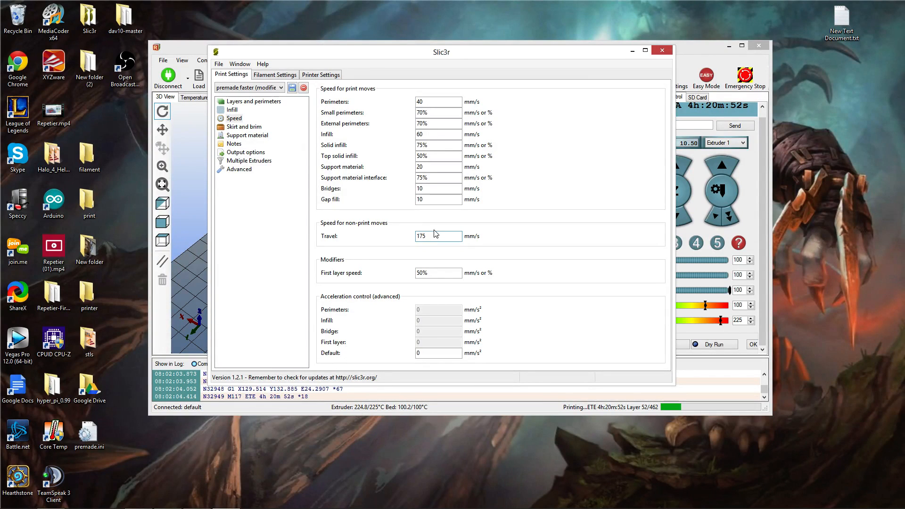
type("130")
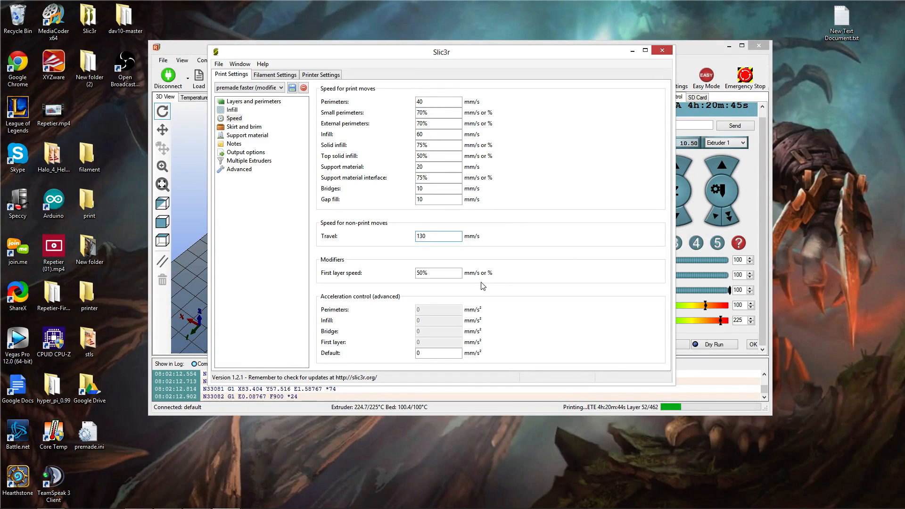
mouse_move(439, 272)
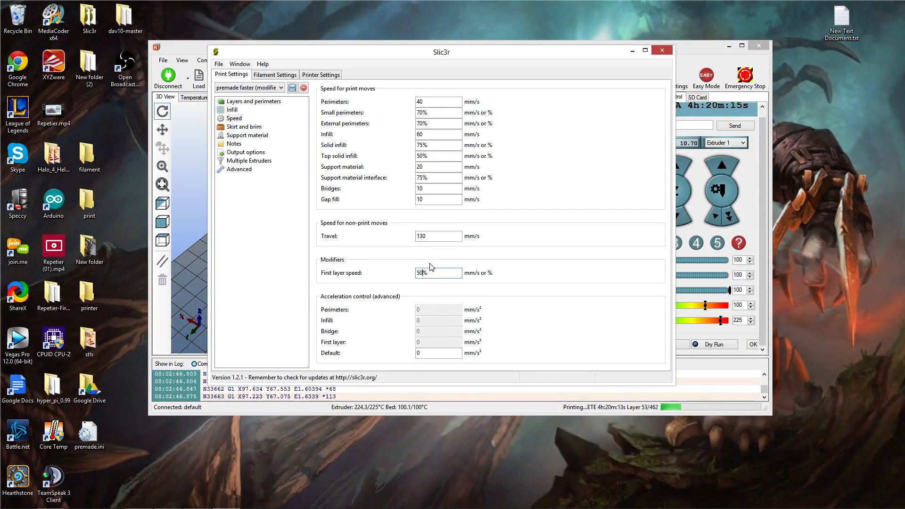
mouse_move(398, 200)
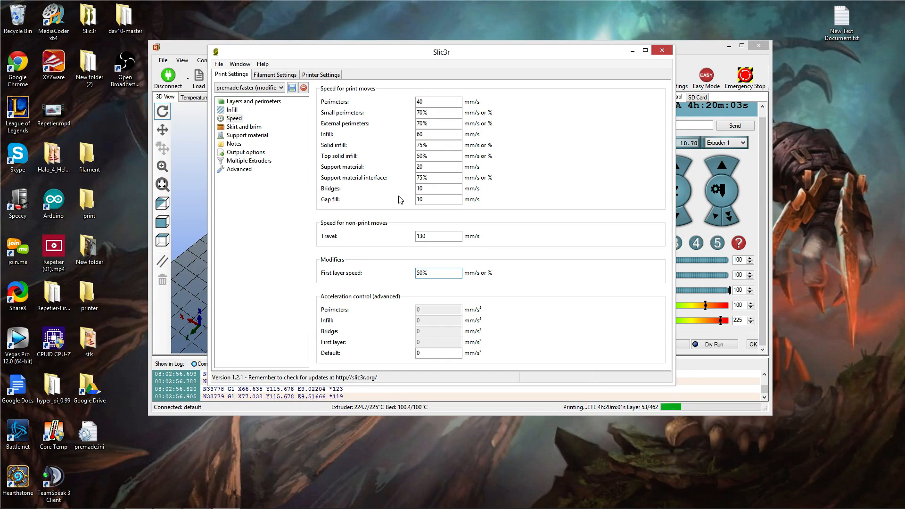
Reposition the Slic3r window slightly down-right and return to the speed settings.
left_click(438, 272)
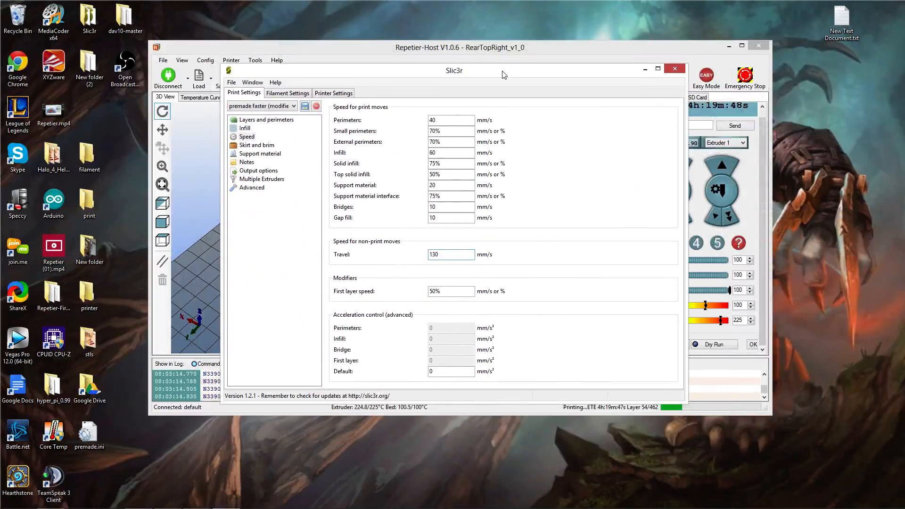
mouse_move(544, 227)
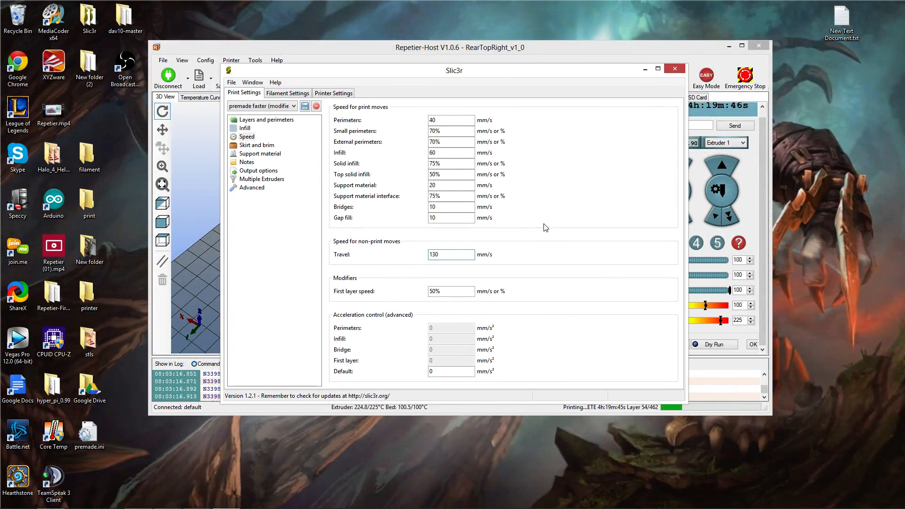
left_click(256, 145)
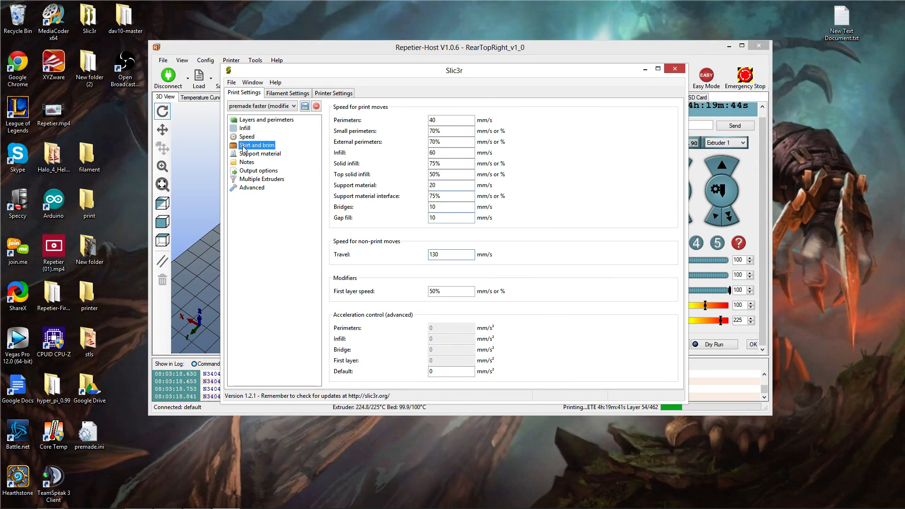
left_click(246, 137)
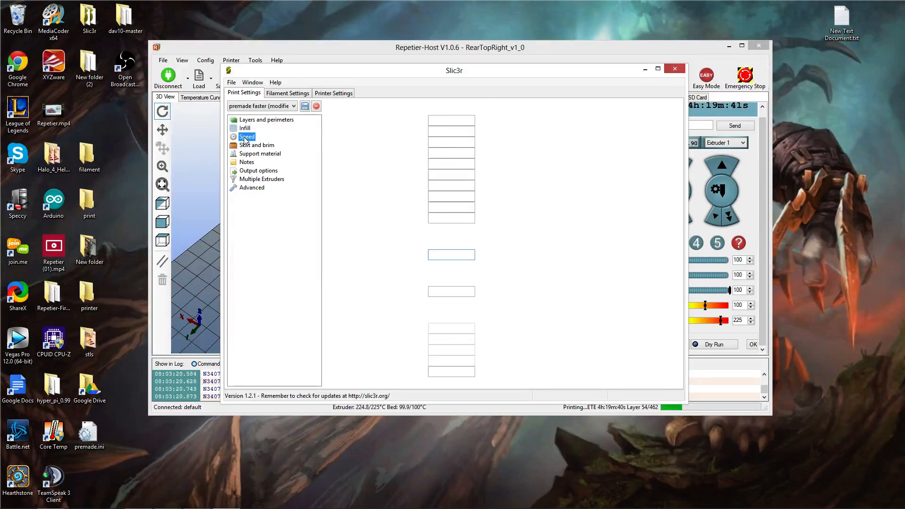
Show skirt and brim settings: 1 loop, 6 mm distance, 2 mm brim width.
left_click(246, 137)
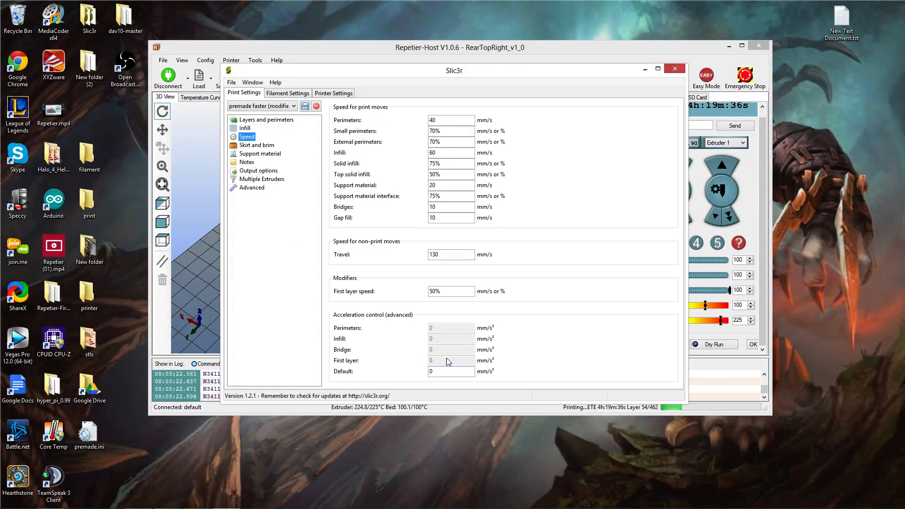
left_click(257, 145)
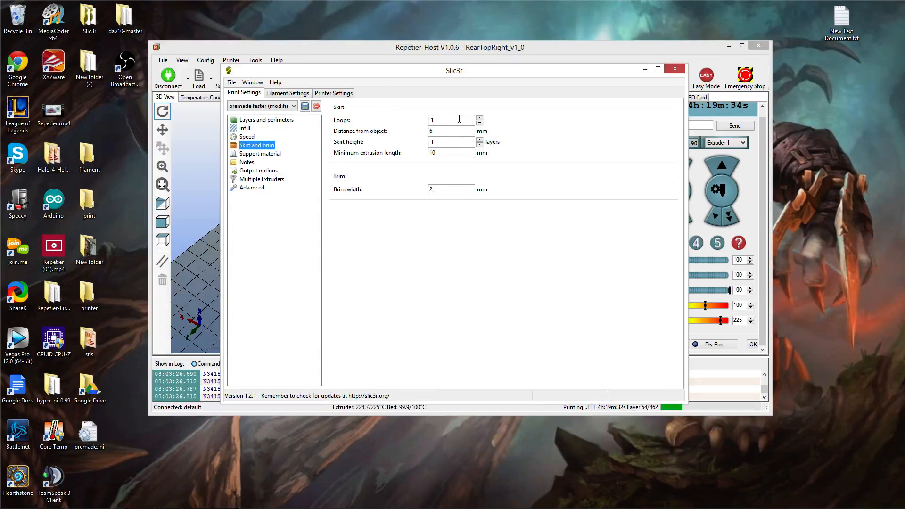
mouse_move(374, 131)
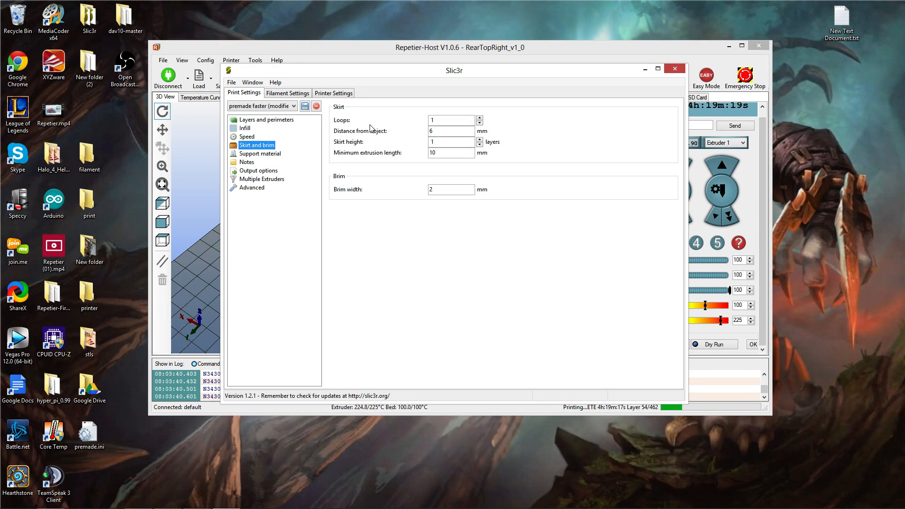
mouse_move(395, 126)
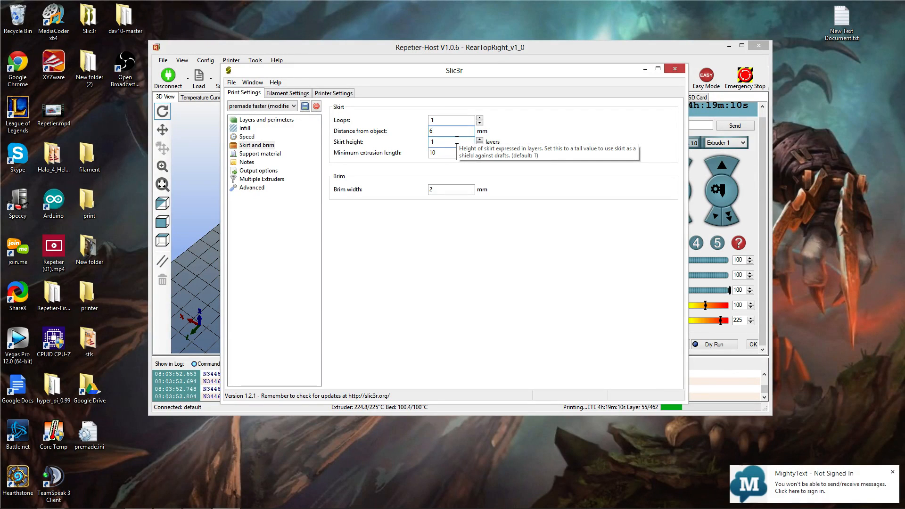
mouse_move(429, 119)
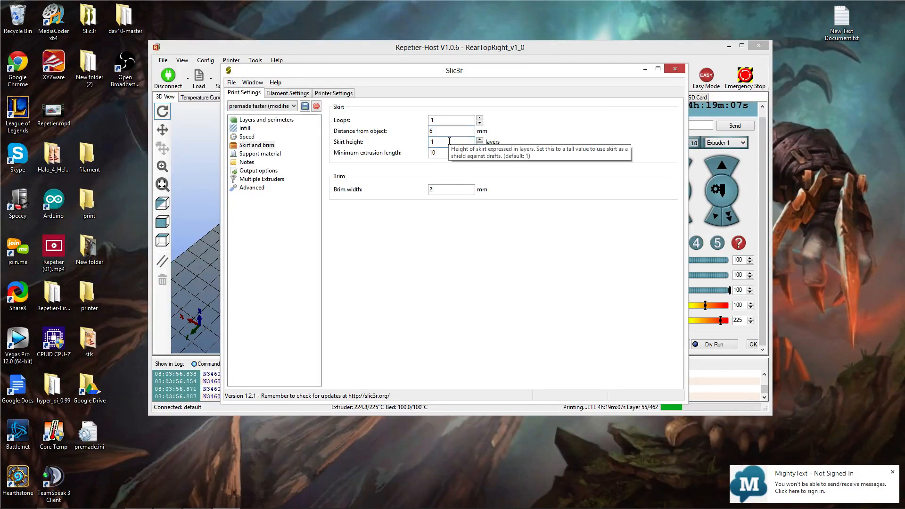
mouse_move(415, 236)
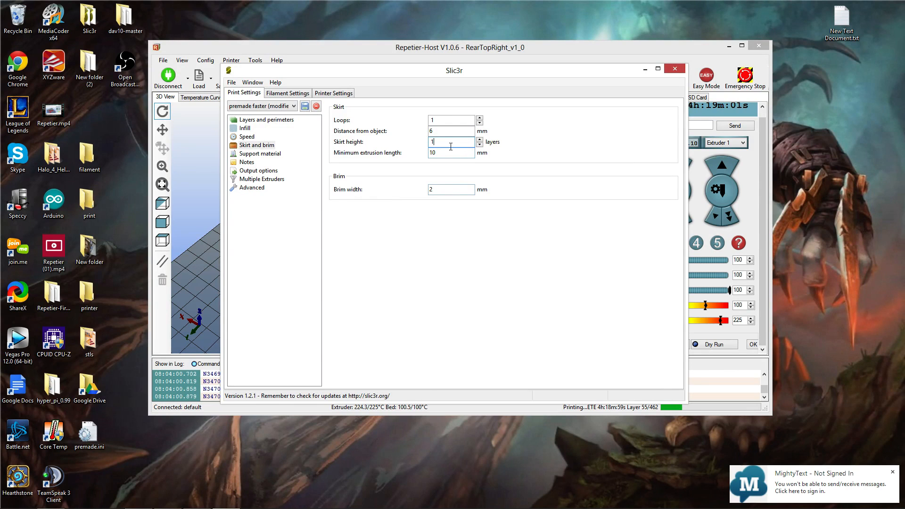
mouse_move(452, 143)
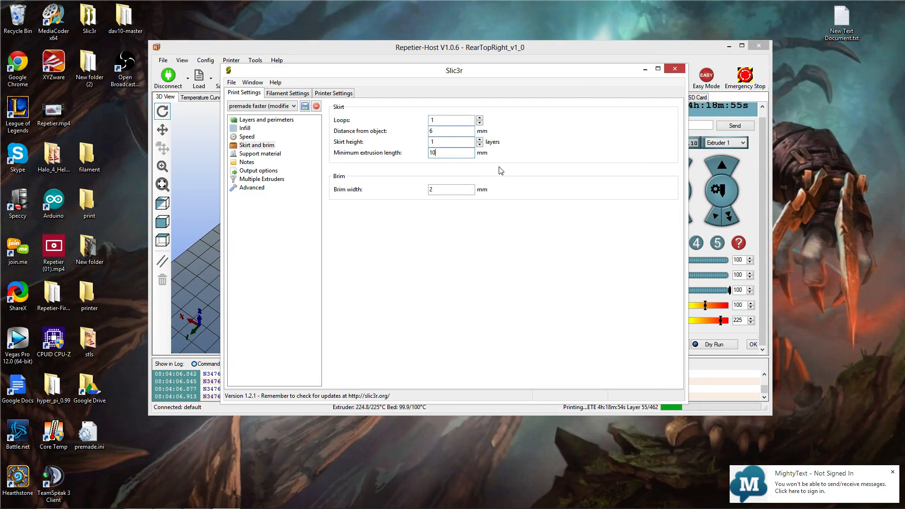
left_click(451, 189)
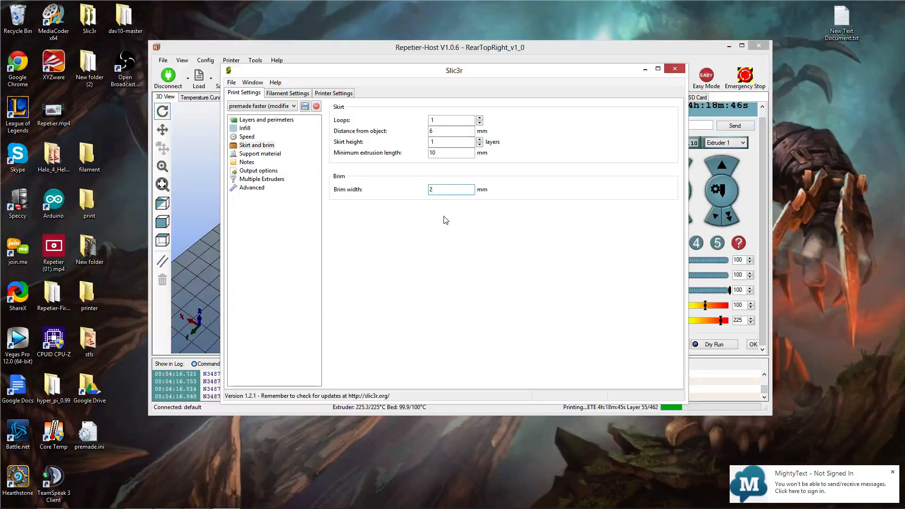
left_click(452, 190)
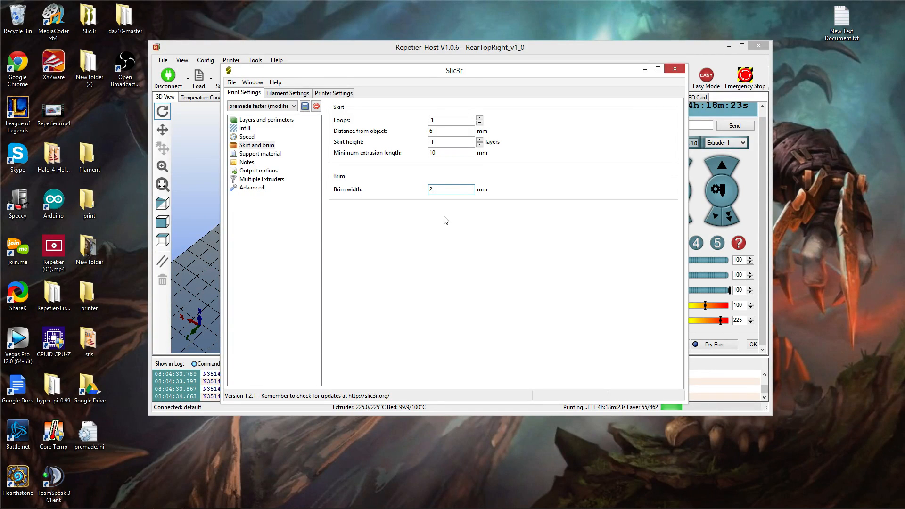
left_click(452, 190)
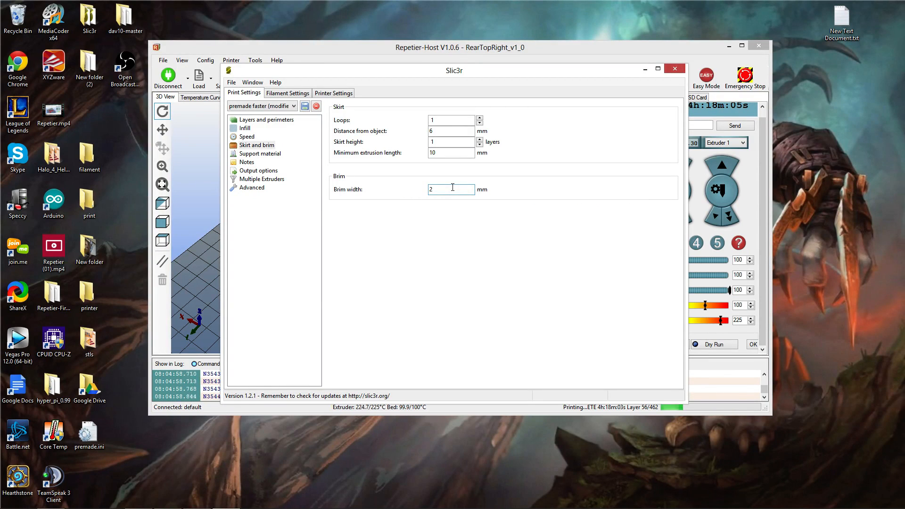
Show the support material settings: 30° overhang threshold, 2 raft layers, rectilinear pattern.
left_click(260, 153)
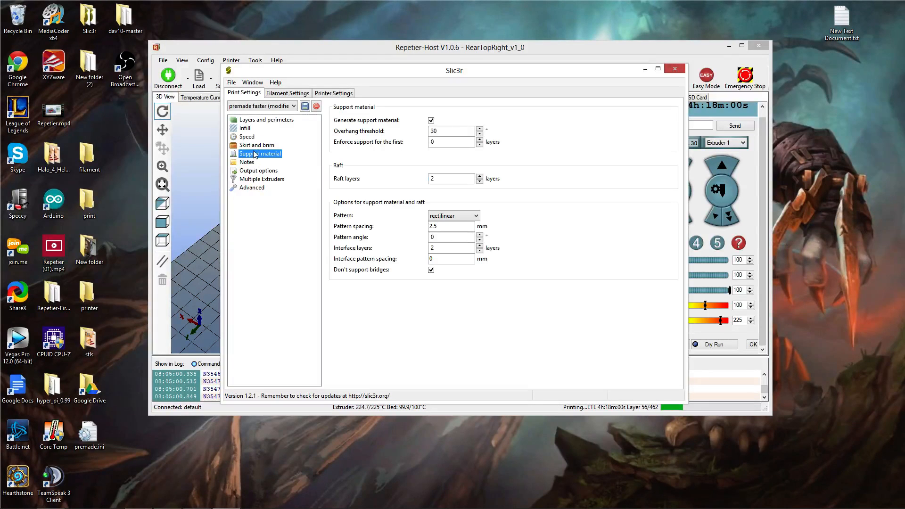
mouse_move(375, 119)
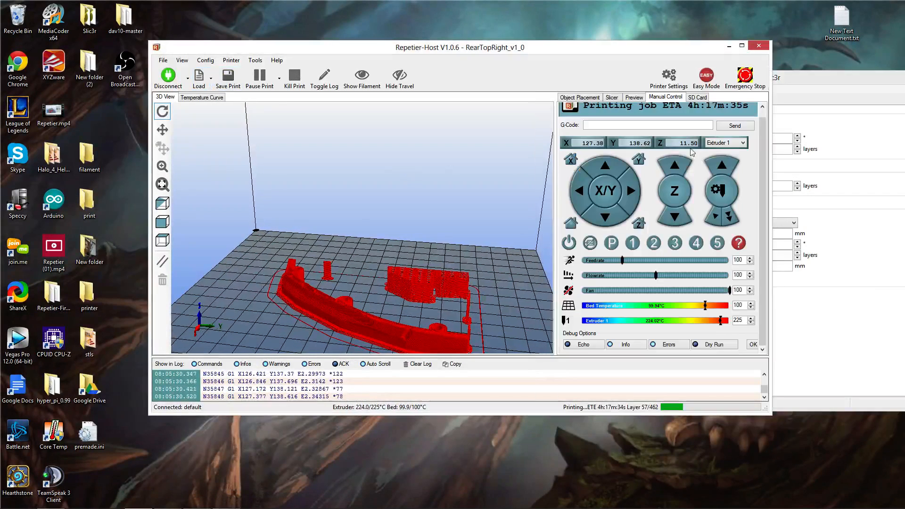
View the G-code preview (462 layers, 5h17m, 14397 mm filament) and rotate the model.
left_click(611, 97)
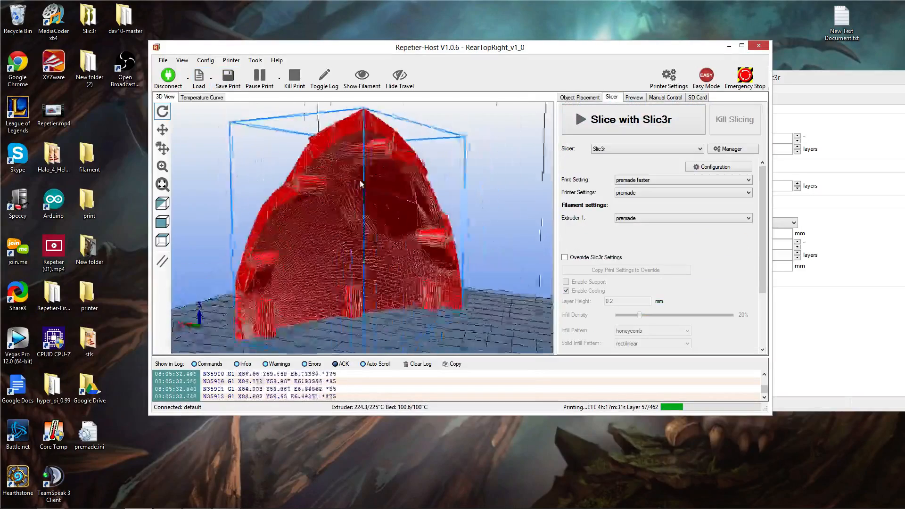
left_click(633, 97)
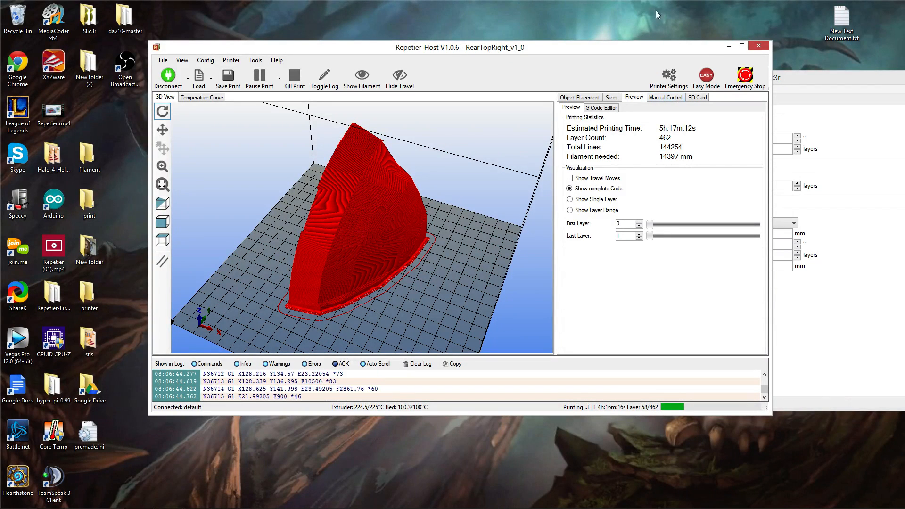
left_click_drag(358, 231, 497, 320)
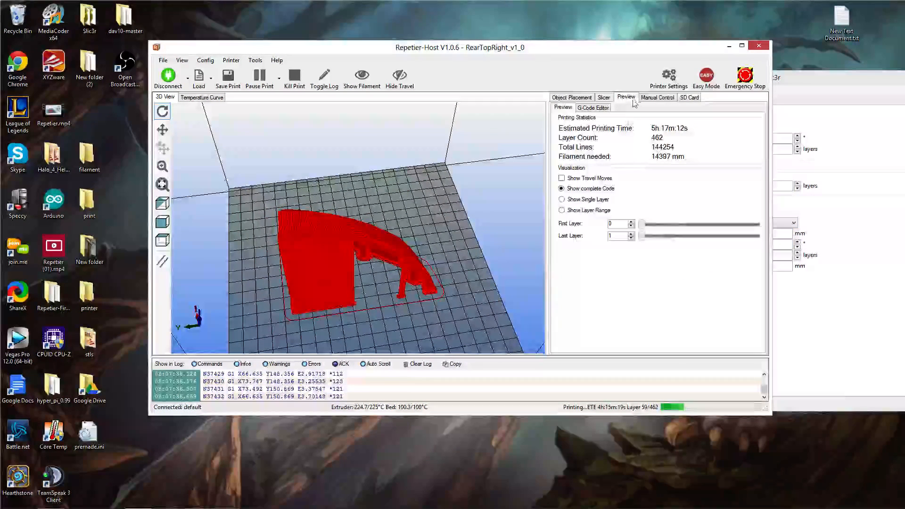
Return to the Slicer tab and relaunch Slic3r's configuration on the support material page.
left_click(656, 97)
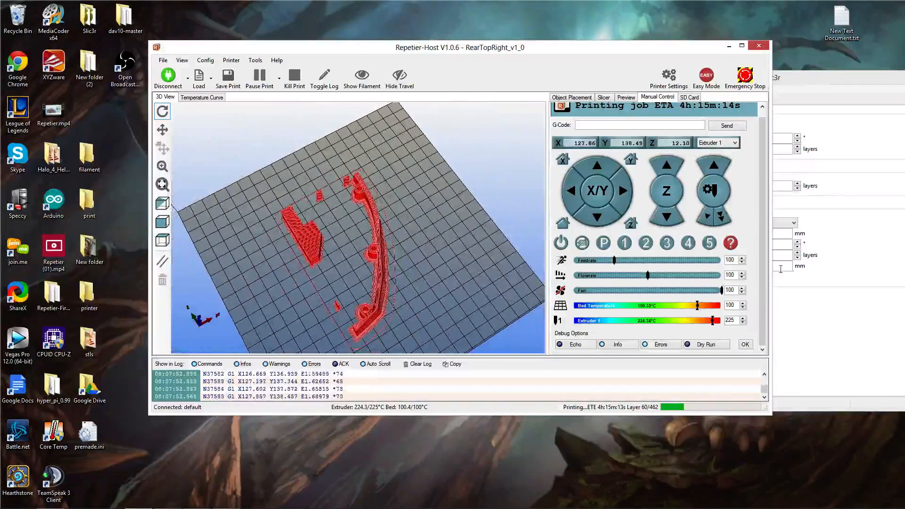
left_click(603, 97)
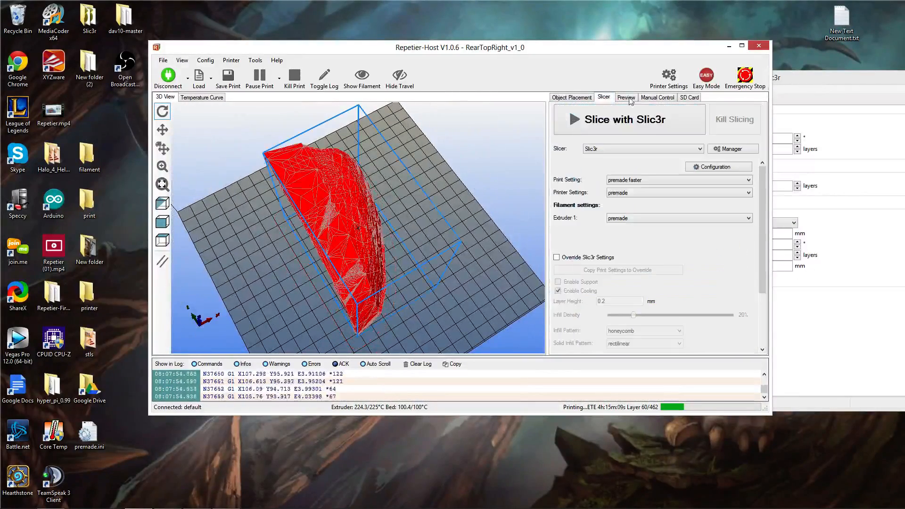
left_click(626, 97)
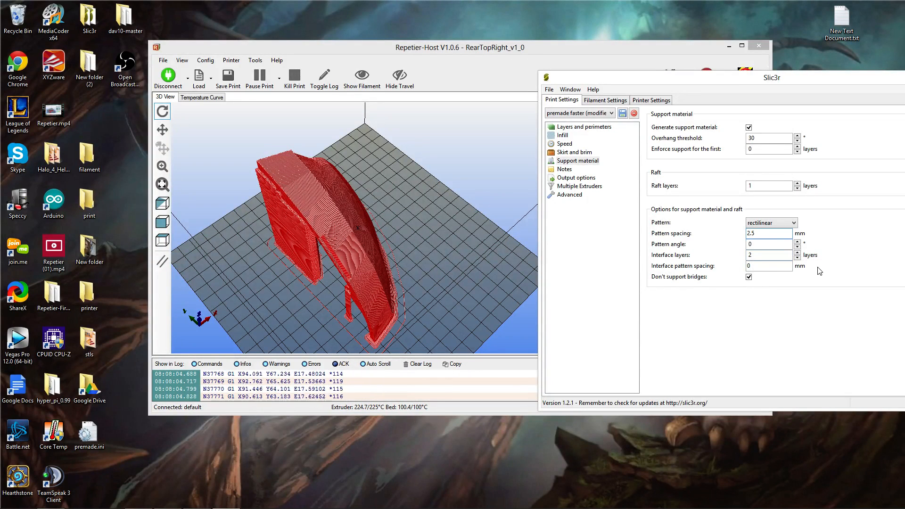
mouse_move(779, 256)
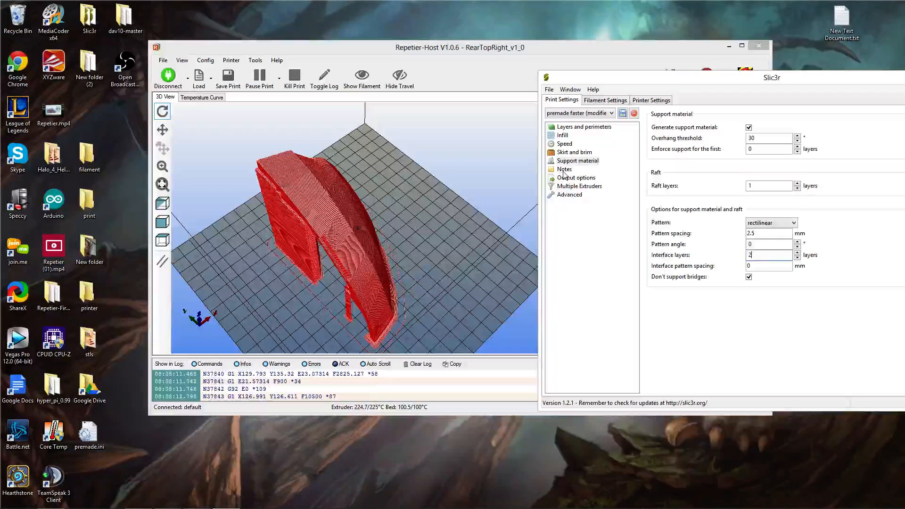
Step through Notes, Output options and Advanced, ending on 200% first-layer extrusion width.
left_click(563, 169)
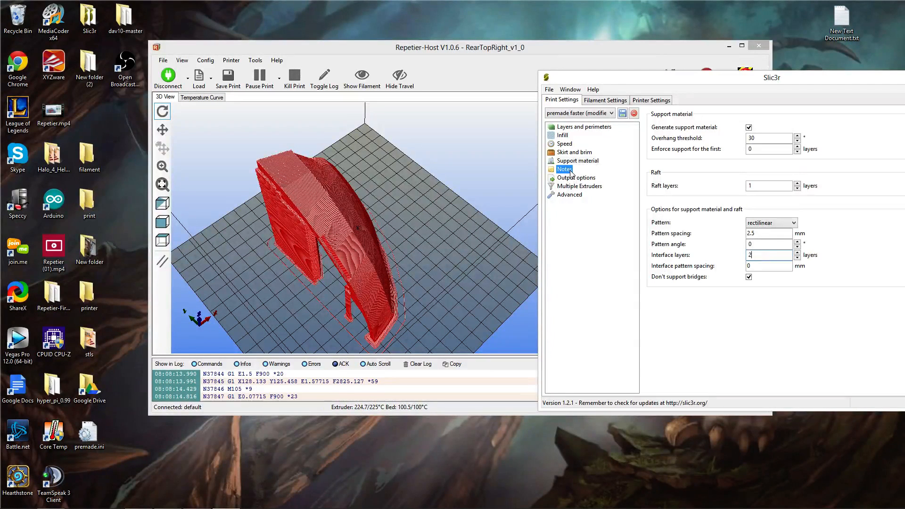
left_click(575, 178)
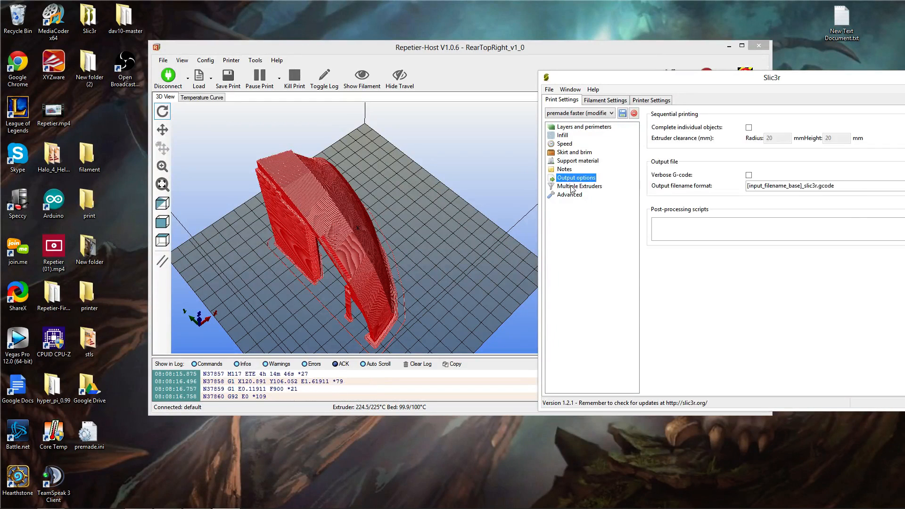
left_click(570, 195)
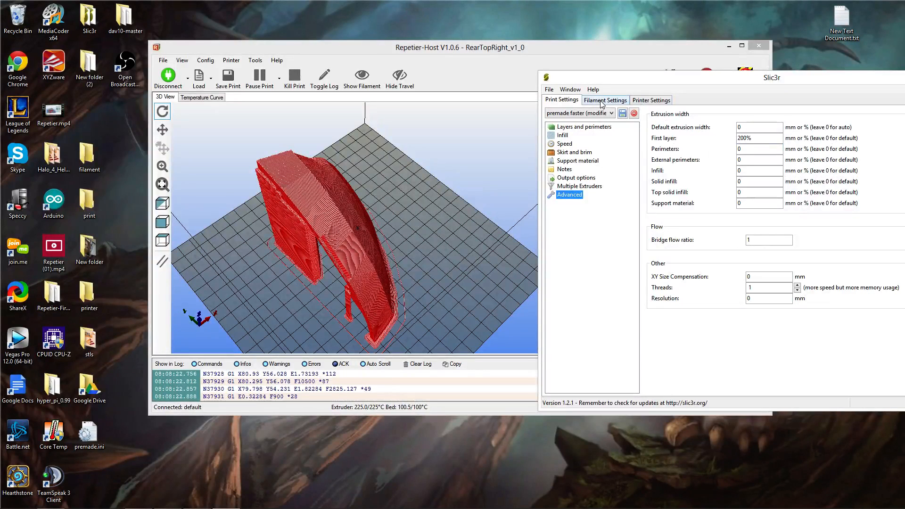
Review filament values (1.75 mm, 225° extruder, 105/100° bed), then show the cooling fan options.
left_click(605, 100)
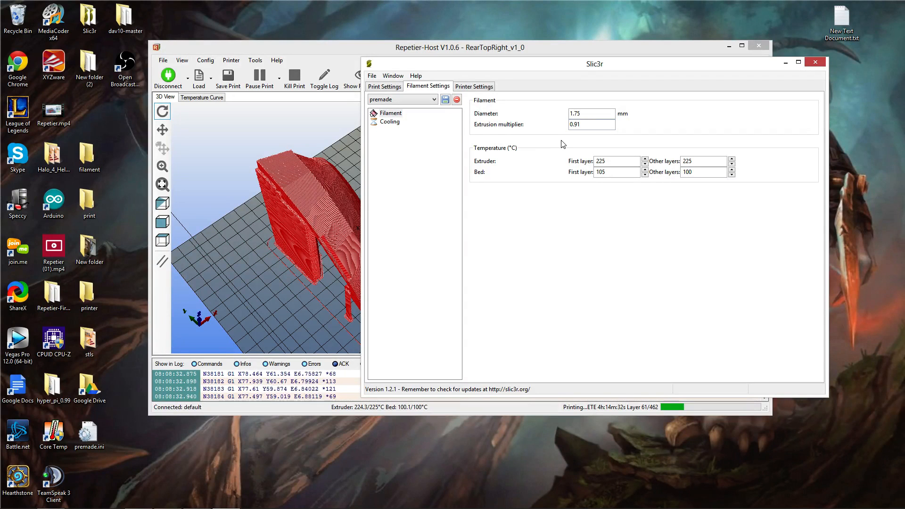
mouse_move(710, 218)
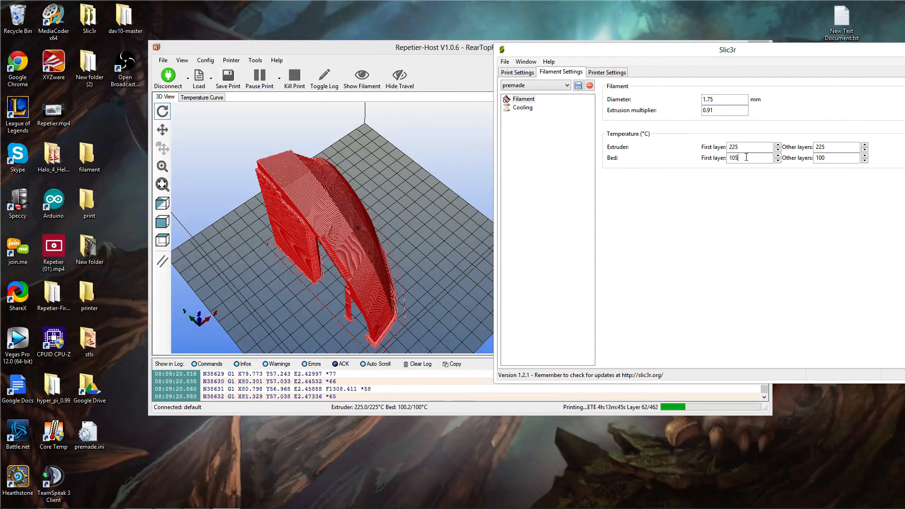
mouse_move(748, 157)
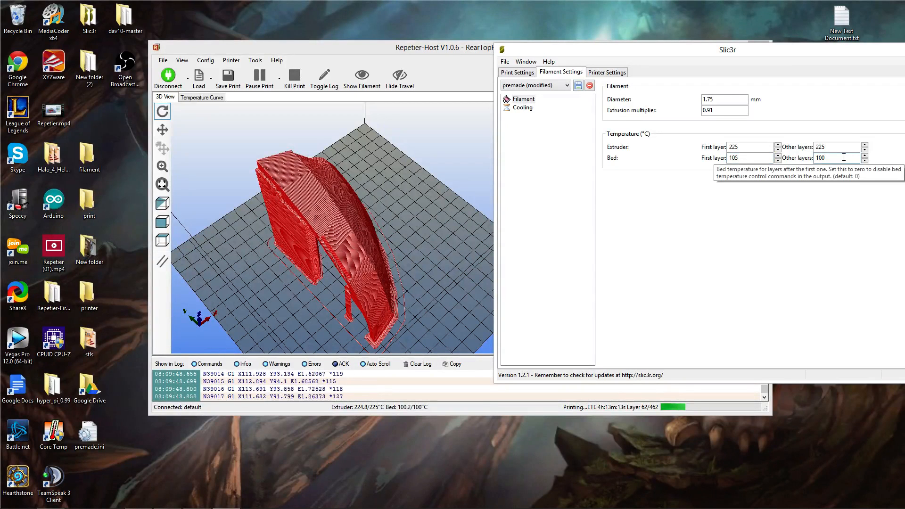
left_click(523, 108)
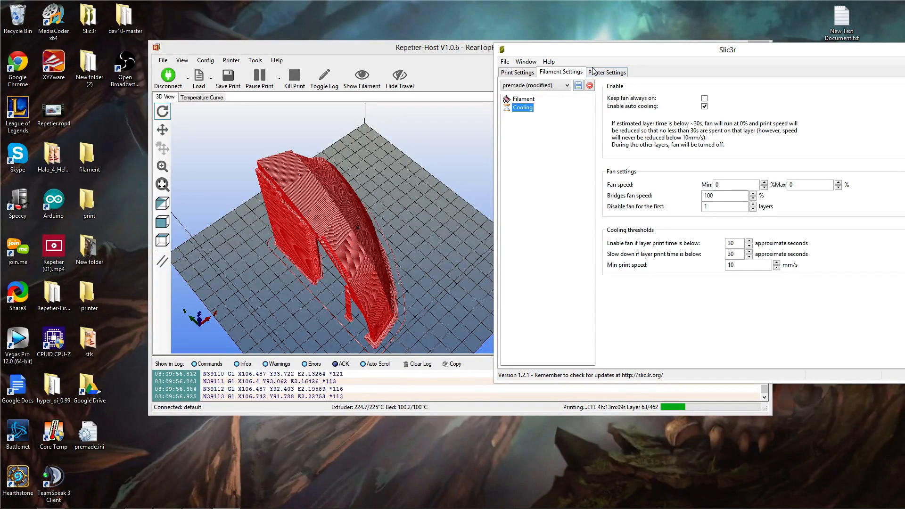
Check the printer's general settings with -0.2 mm Z offset, then show custom start/end G-code.
left_click(606, 71)
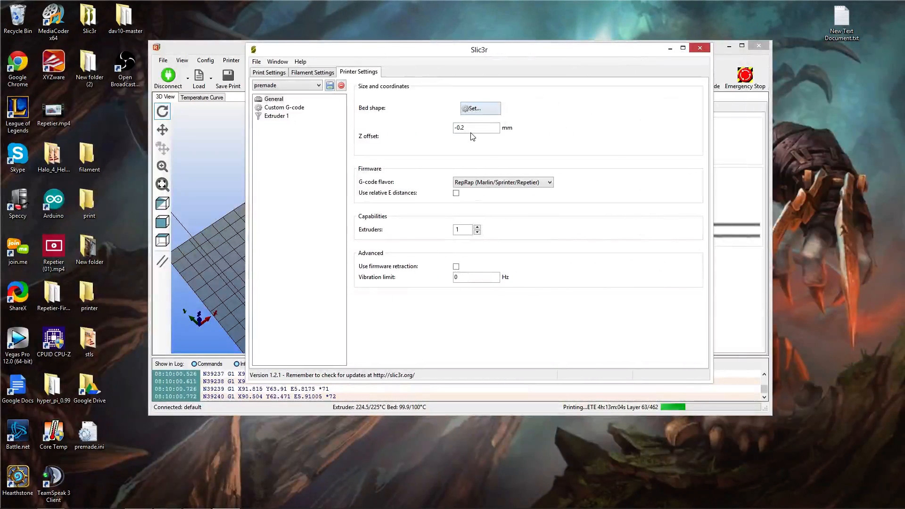
mouse_move(476, 127)
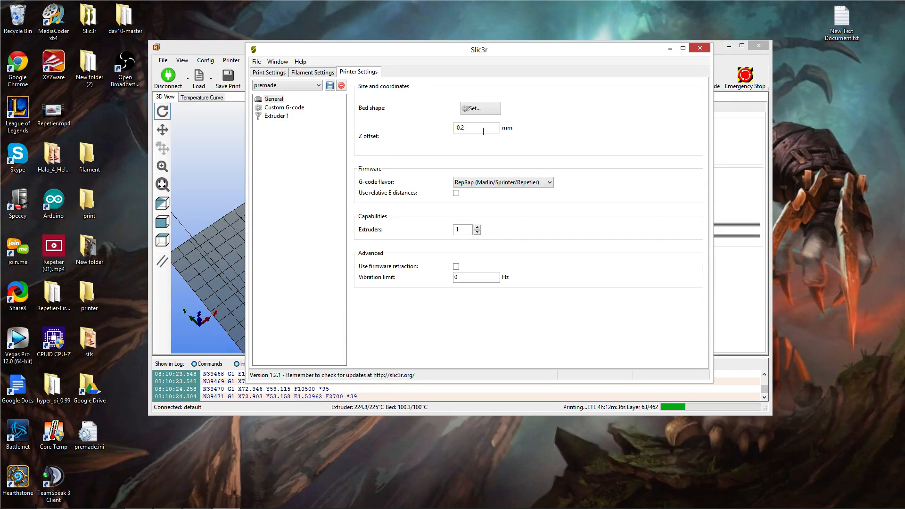
left_click(475, 127)
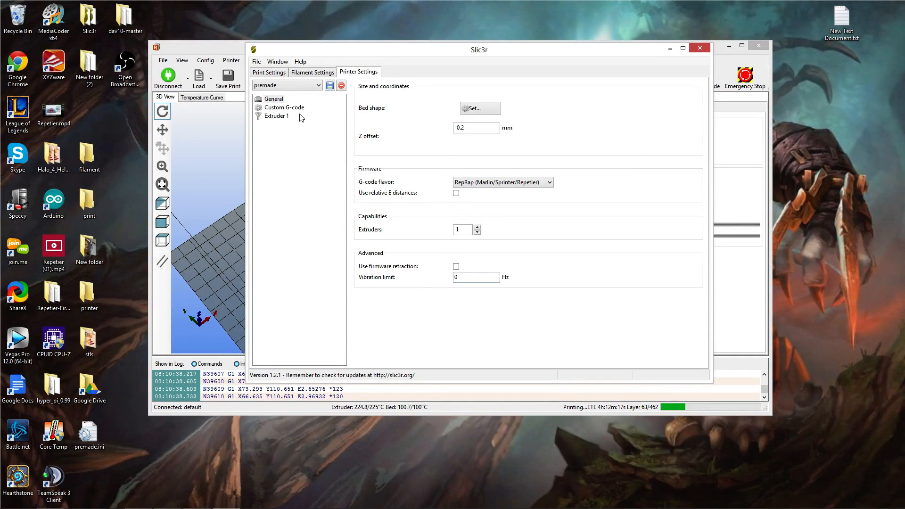
left_click(273, 99)
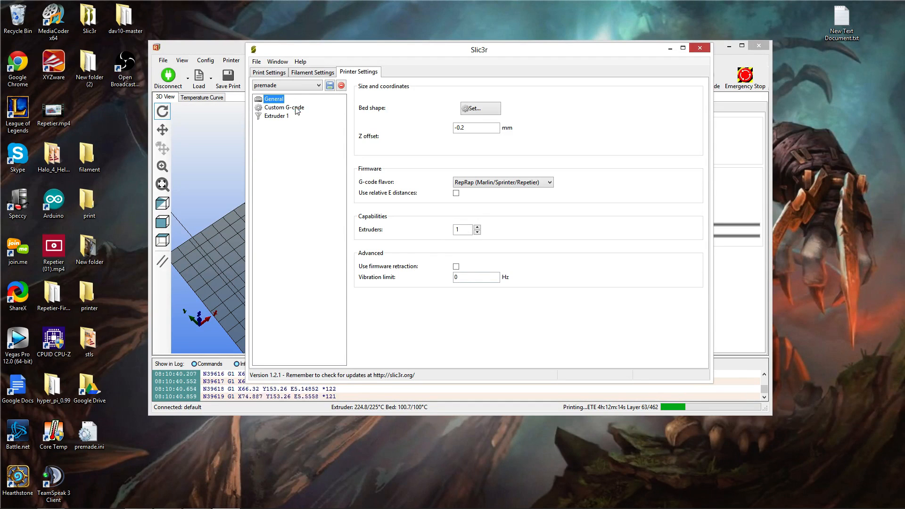
left_click(284, 108)
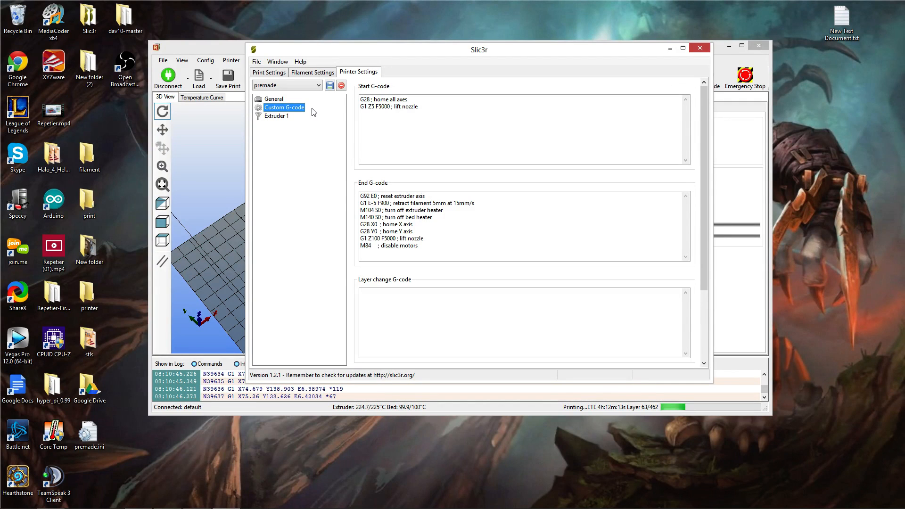
Show Extruder 1 settings: 0.4 mm nozzle, 1.5 mm retraction at 15 mm/s, zero lift Z.
left_click(276, 116)
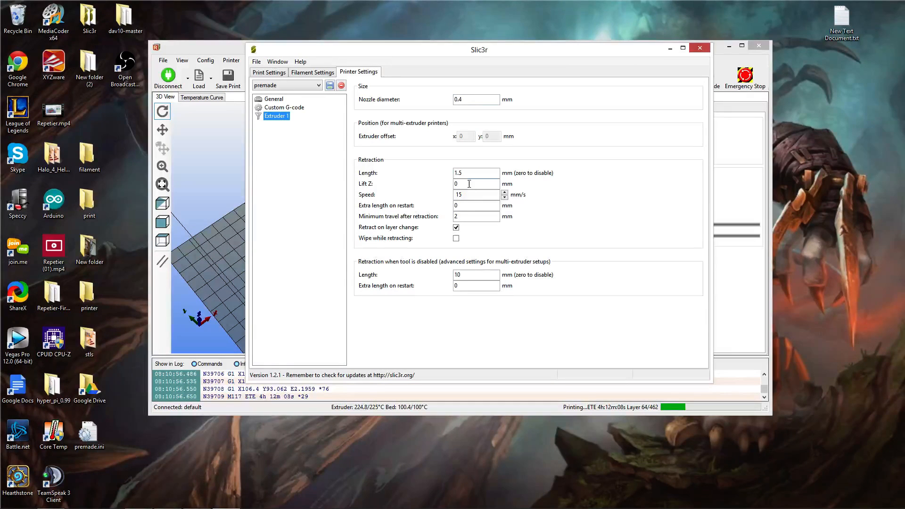
mouse_move(476, 174)
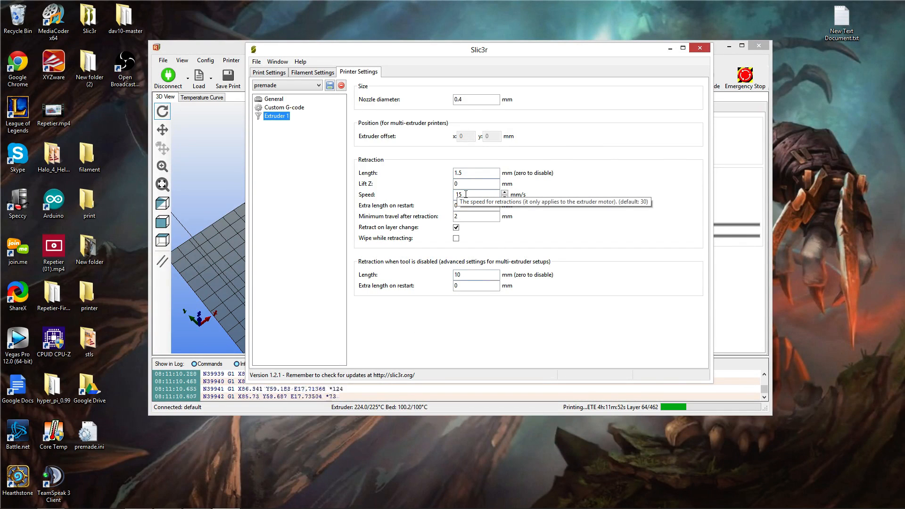
mouse_move(695, 185)
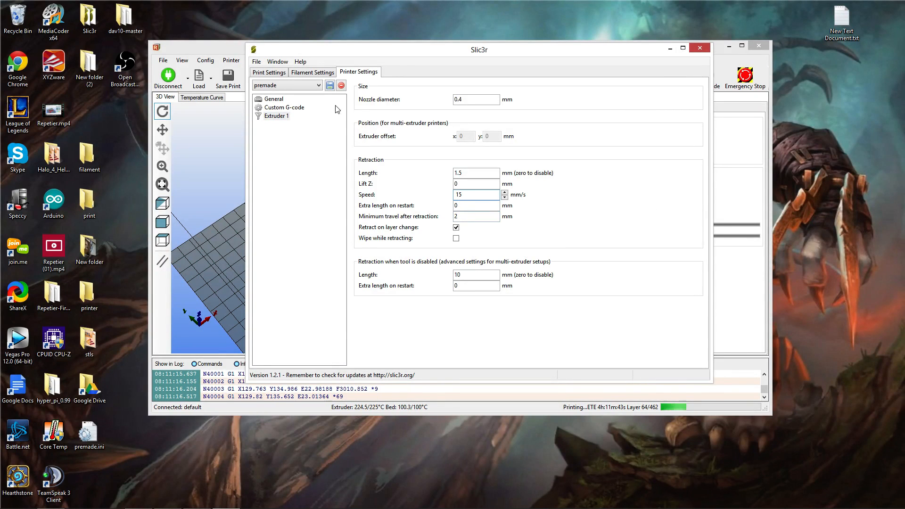
Close Slic3r's configuration window, discarding the unsaved presets, and return to Repetier-Host.
left_click(699, 49)
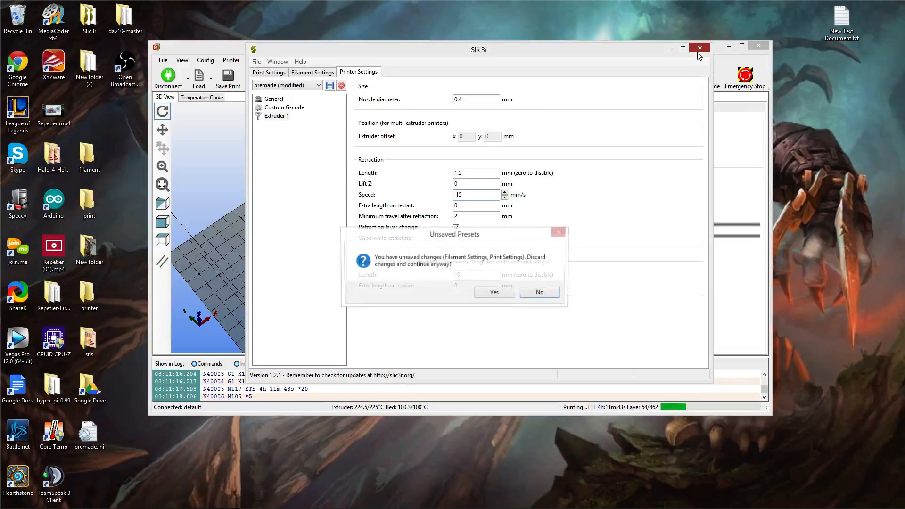
left_click(539, 292)
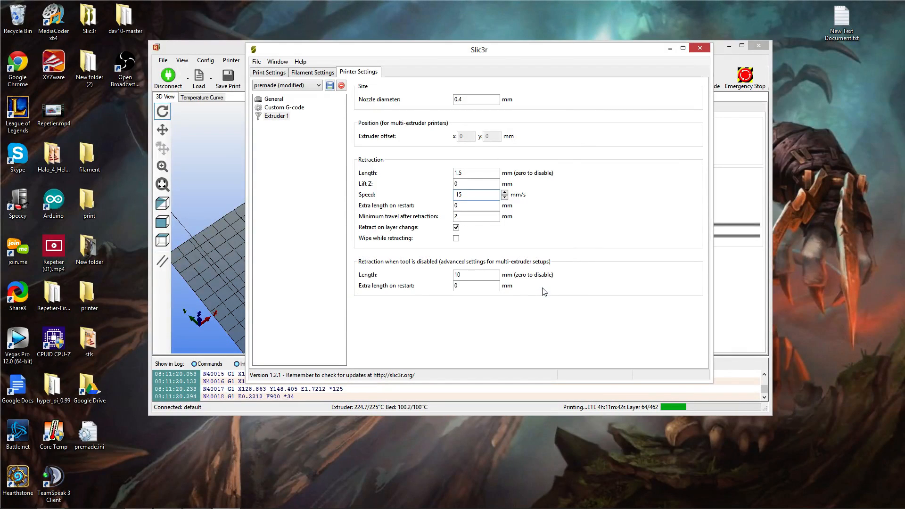
left_click(473, 194)
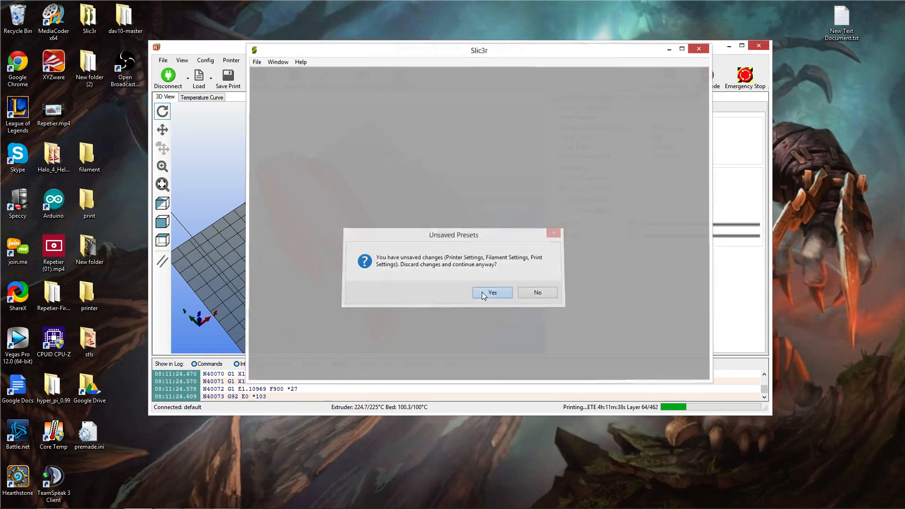
left_click(492, 292)
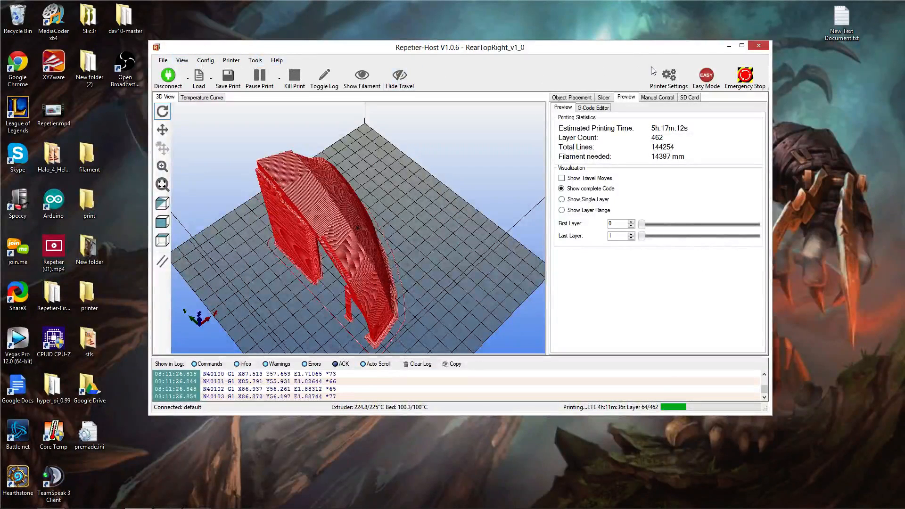
mouse_move(667, 75)
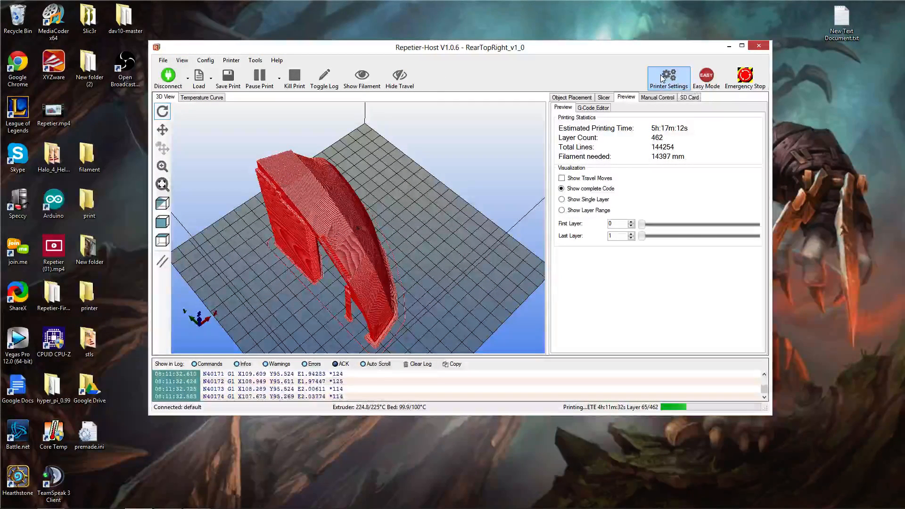
Show Repetier-Host's Printer Settings on the Connection page with COM7 at 230400 baud.
left_click(667, 75)
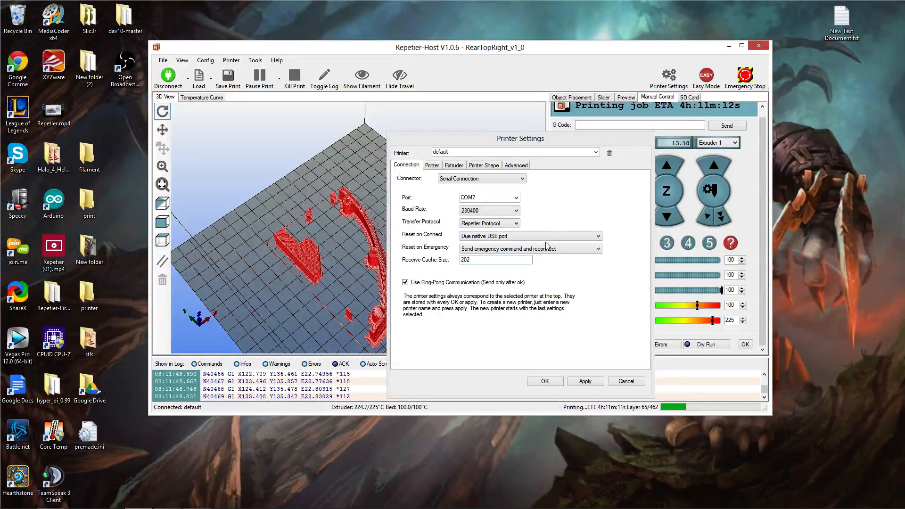
Review baud rate and emergency-reset choices, then show the printer page's 4800 mm/min feed, 210°/90° defaults.
left_click(488, 197)
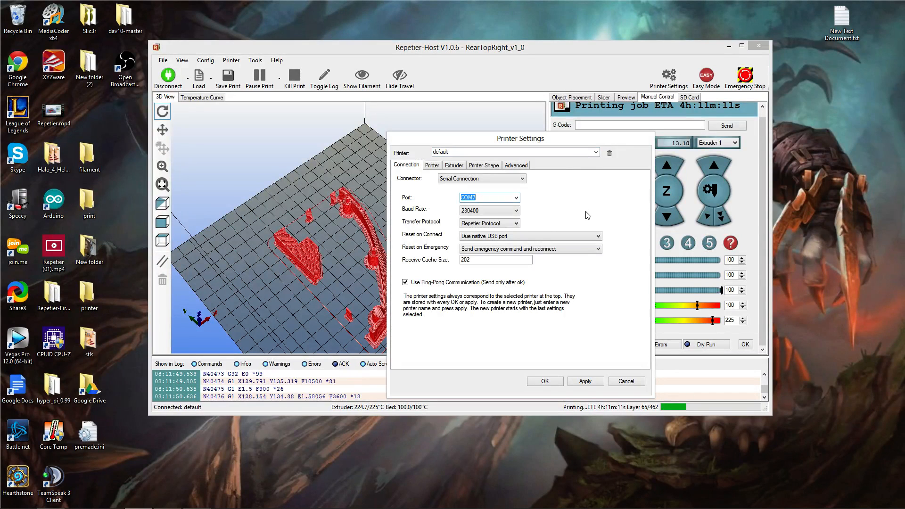
left_click_drag(520, 137, 526, 138)
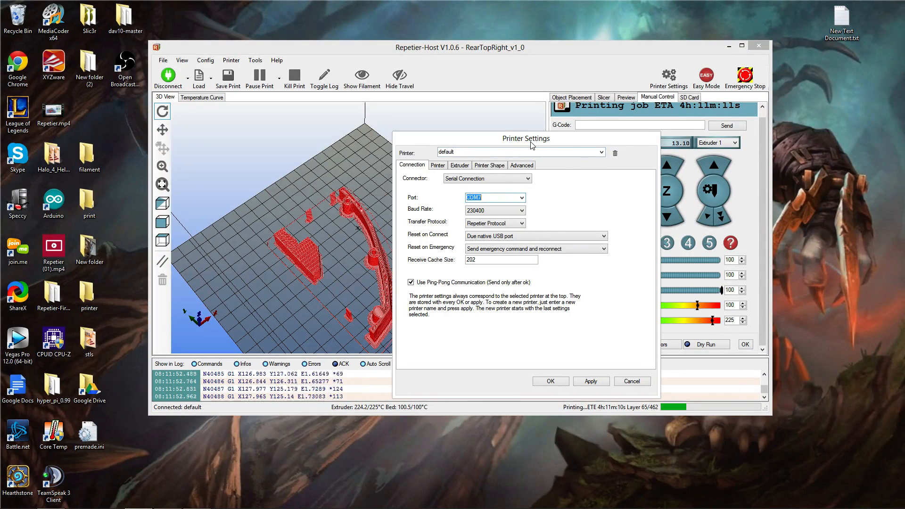
left_click_drag(525, 139, 667, 187)
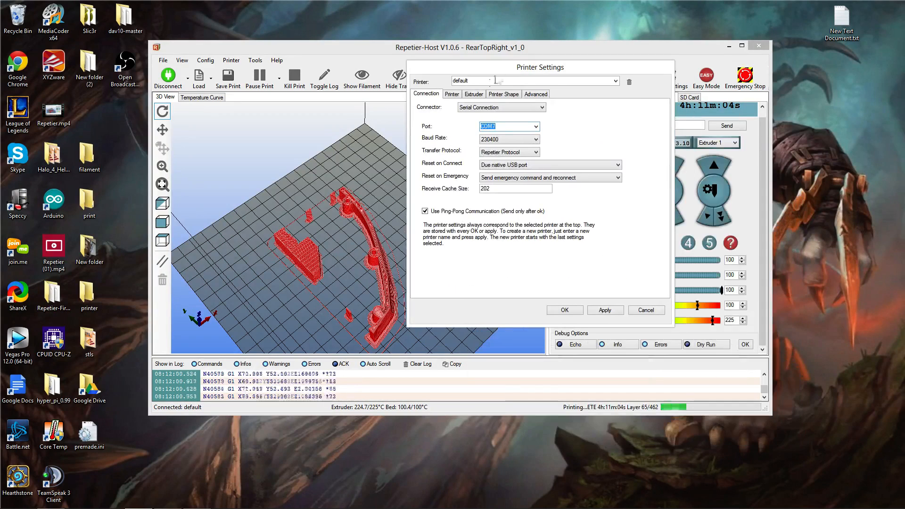
left_click(534, 139)
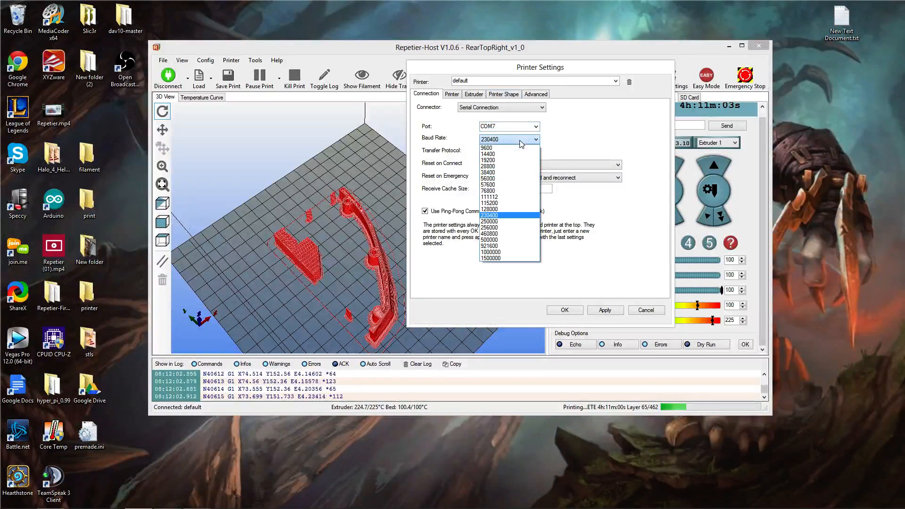
mouse_move(508, 178)
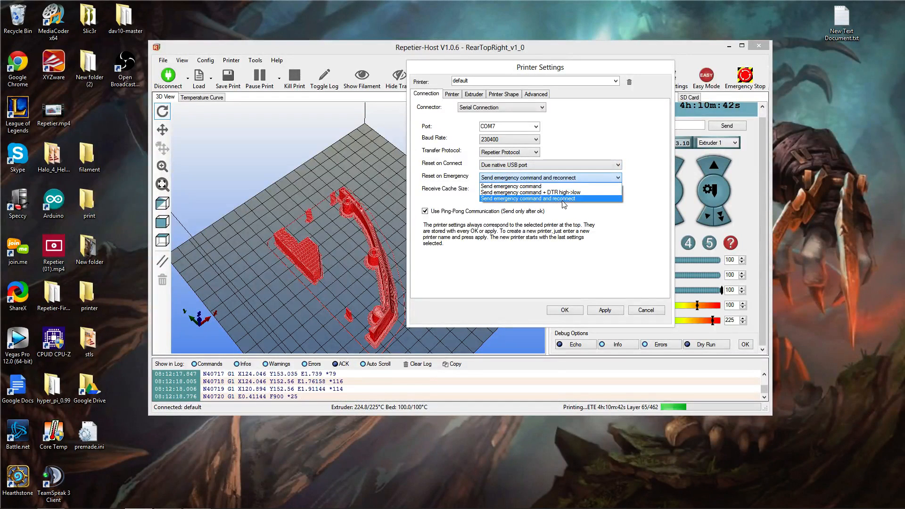
left_click(527, 198)
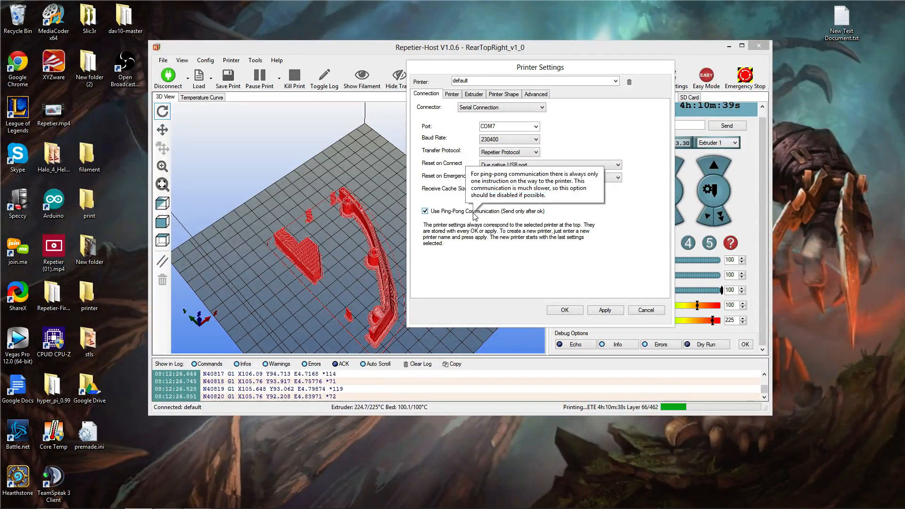
mouse_move(510, 240)
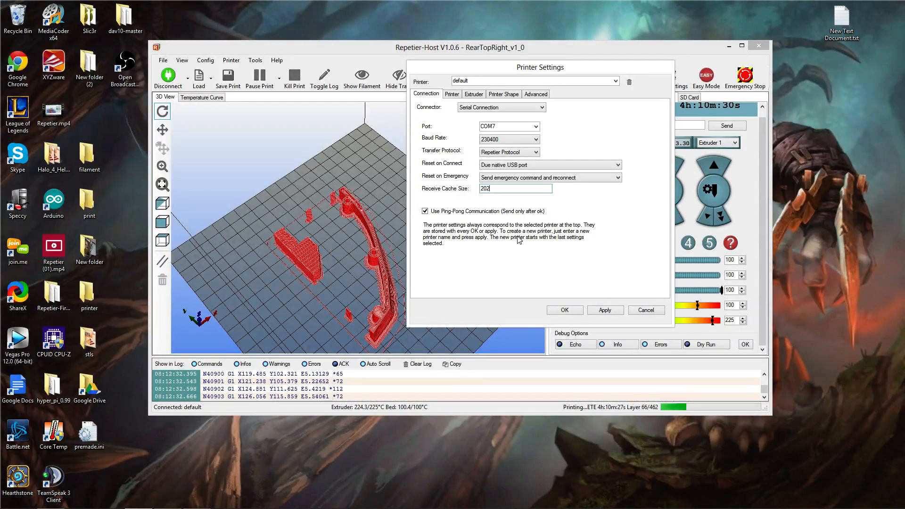
mouse_move(517, 203)
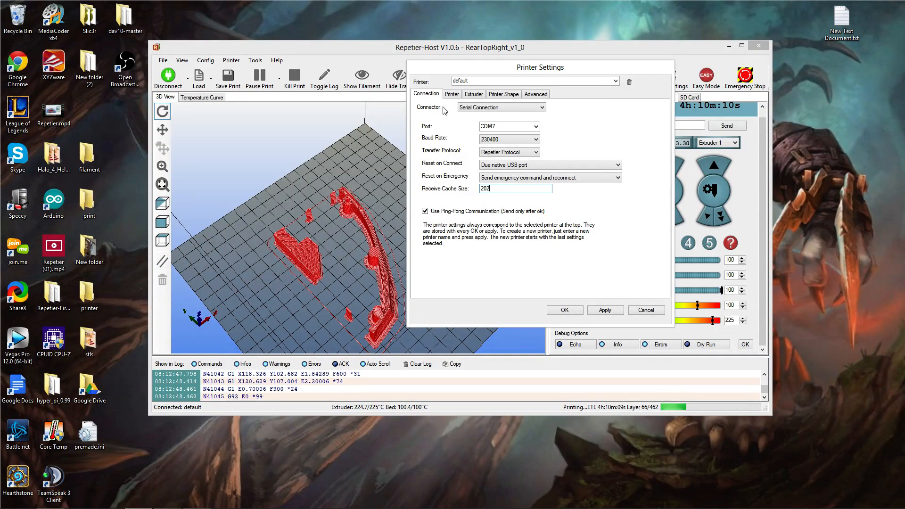
left_click(451, 93)
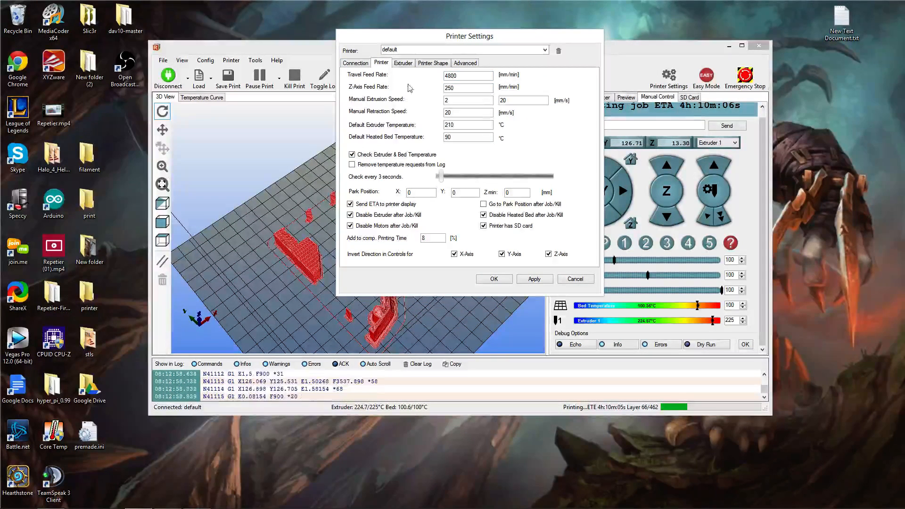
Show the extruder page: one extruder, 240° max, 120° max bed, 0.4 mm nozzle.
left_click(403, 63)
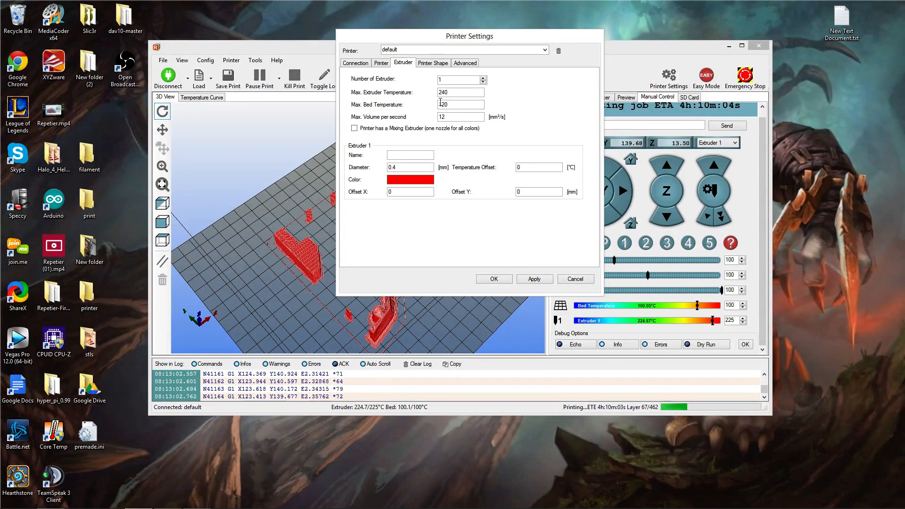
left_click(461, 105)
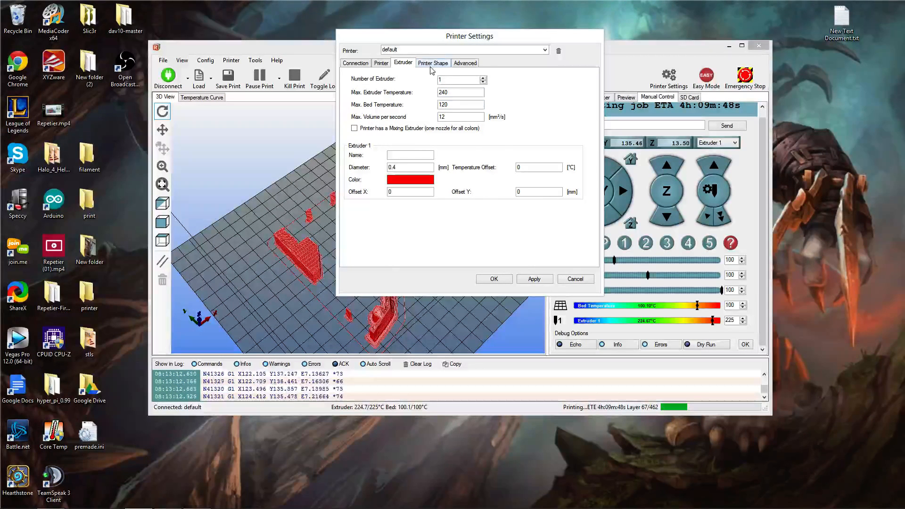
Look over the 200×200×200 mm printer shape page, then return to the printer page.
left_click(433, 63)
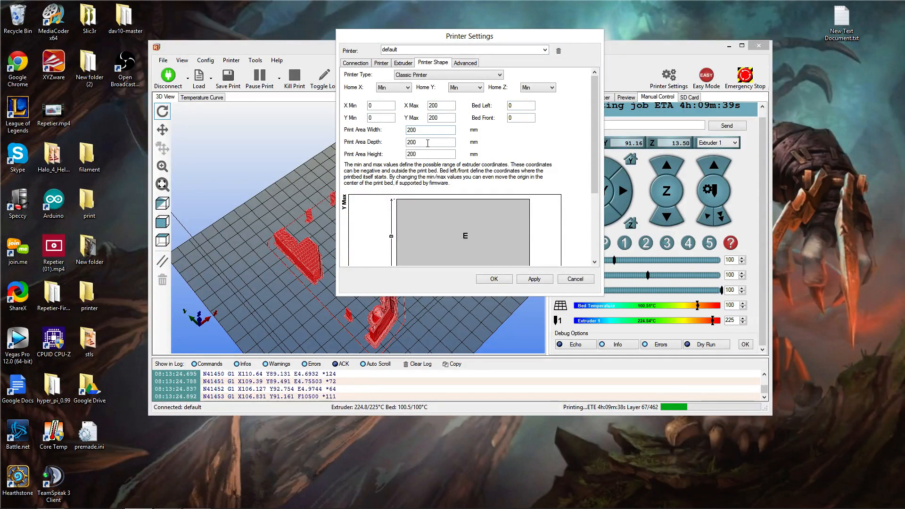
scroll("down", 3)
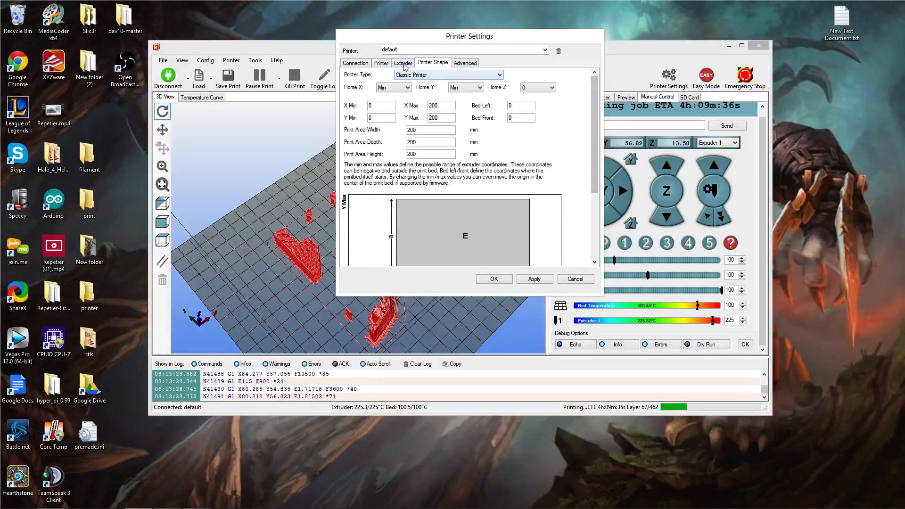
left_click(381, 63)
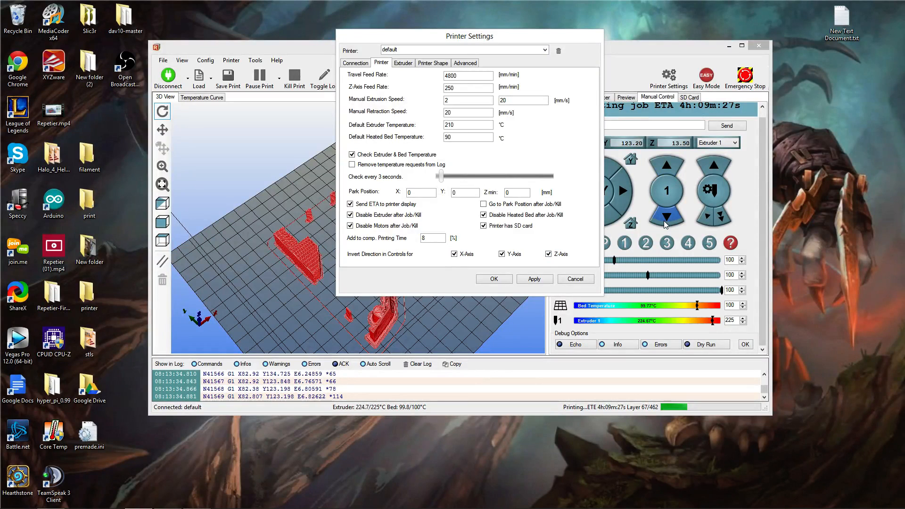
Revisit the printer shape page, then cancel the Printer Settings dialog without saving.
left_click(714, 165)
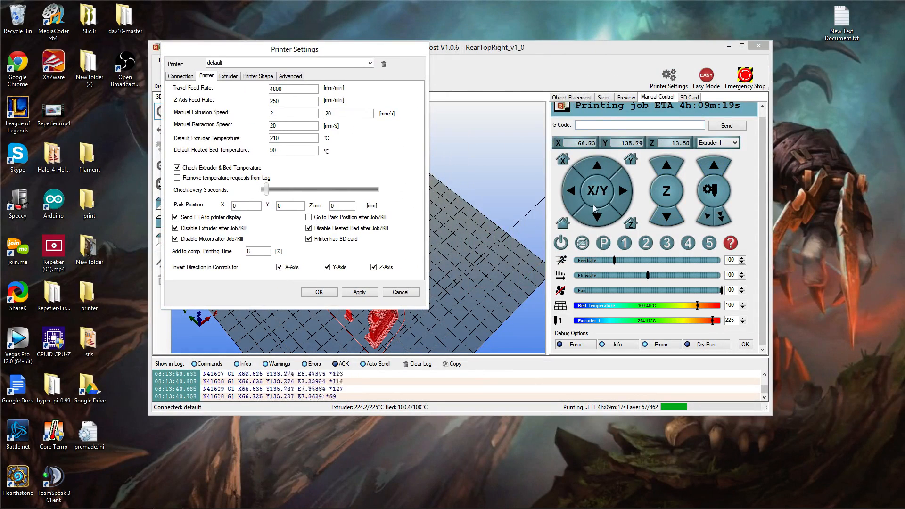
left_click(666, 217)
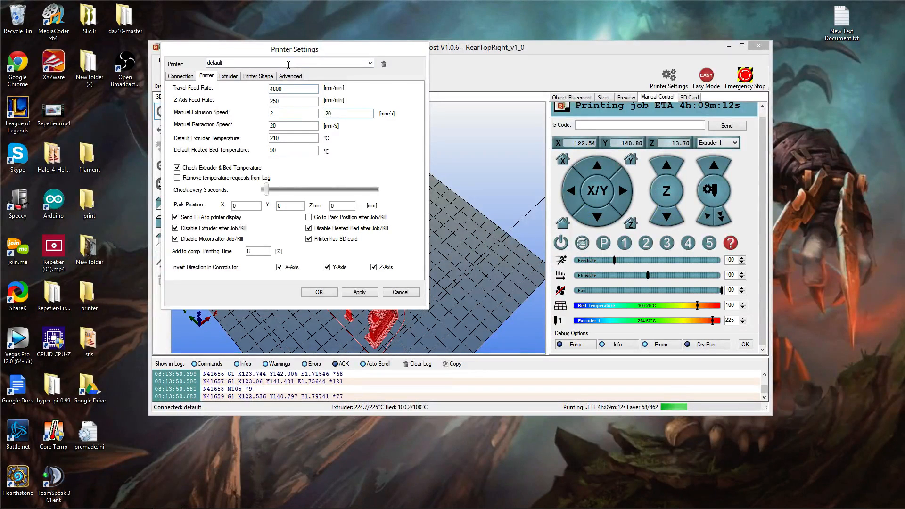
left_click(258, 75)
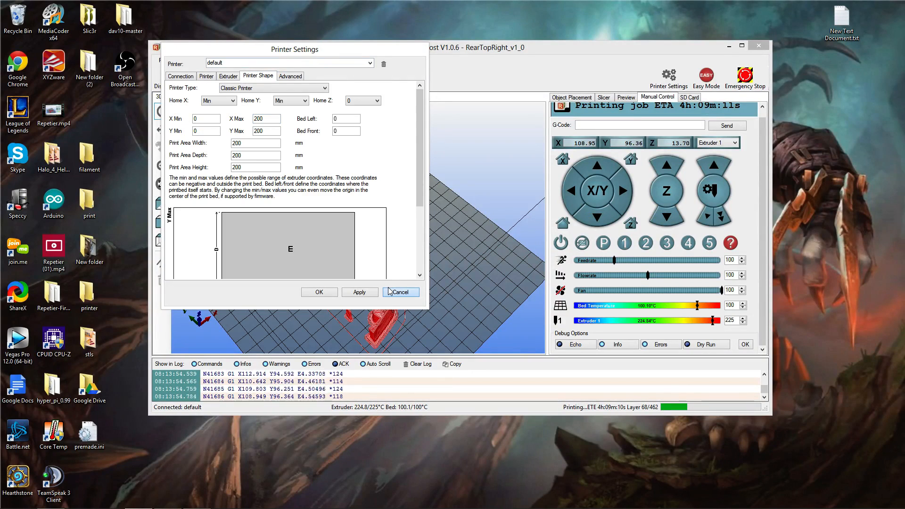
left_click(399, 291)
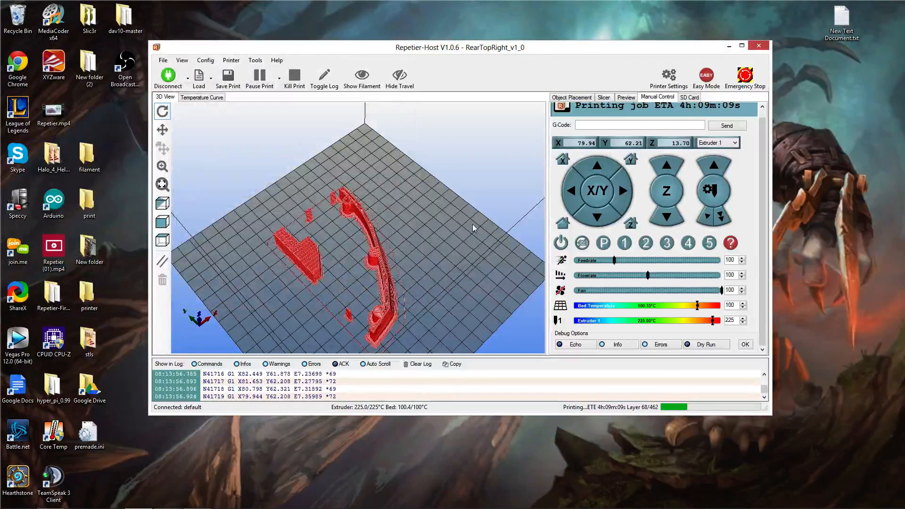